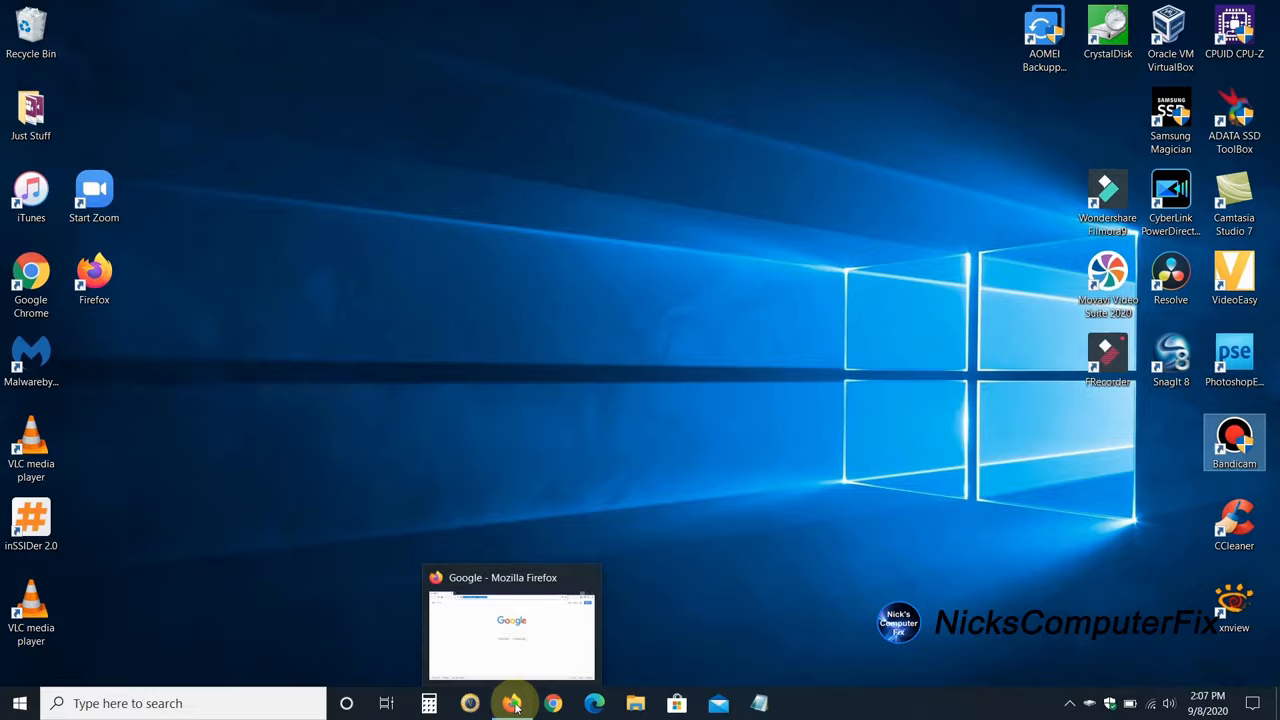
Bring Firefox forward and go to ij.start.canon from the address bar
left_click(512, 704)
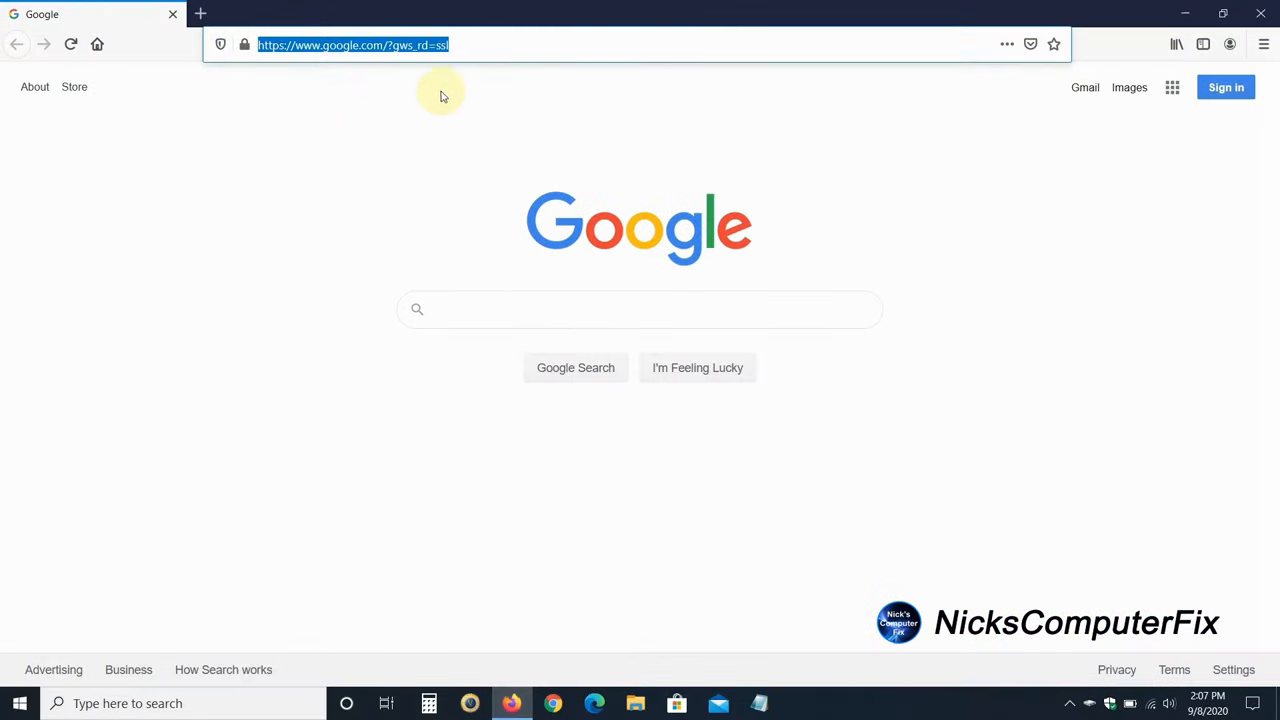
type("ij.start.canon")
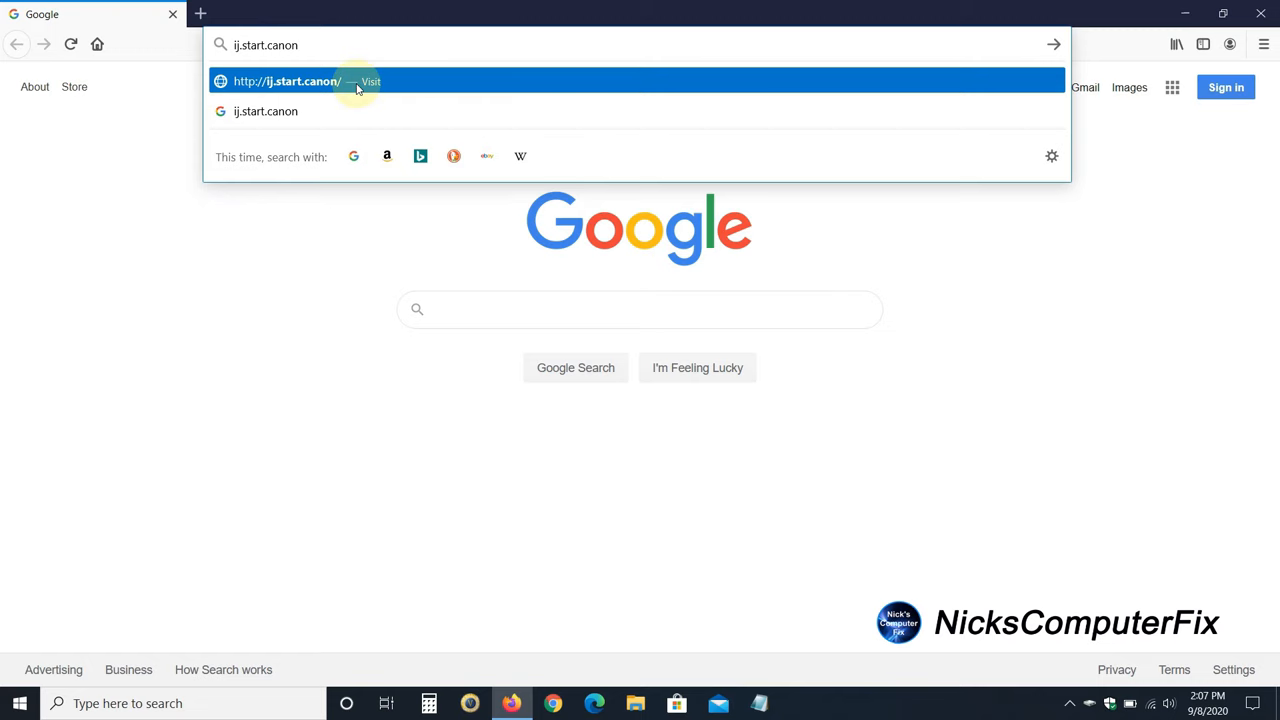
left_click(300, 80)
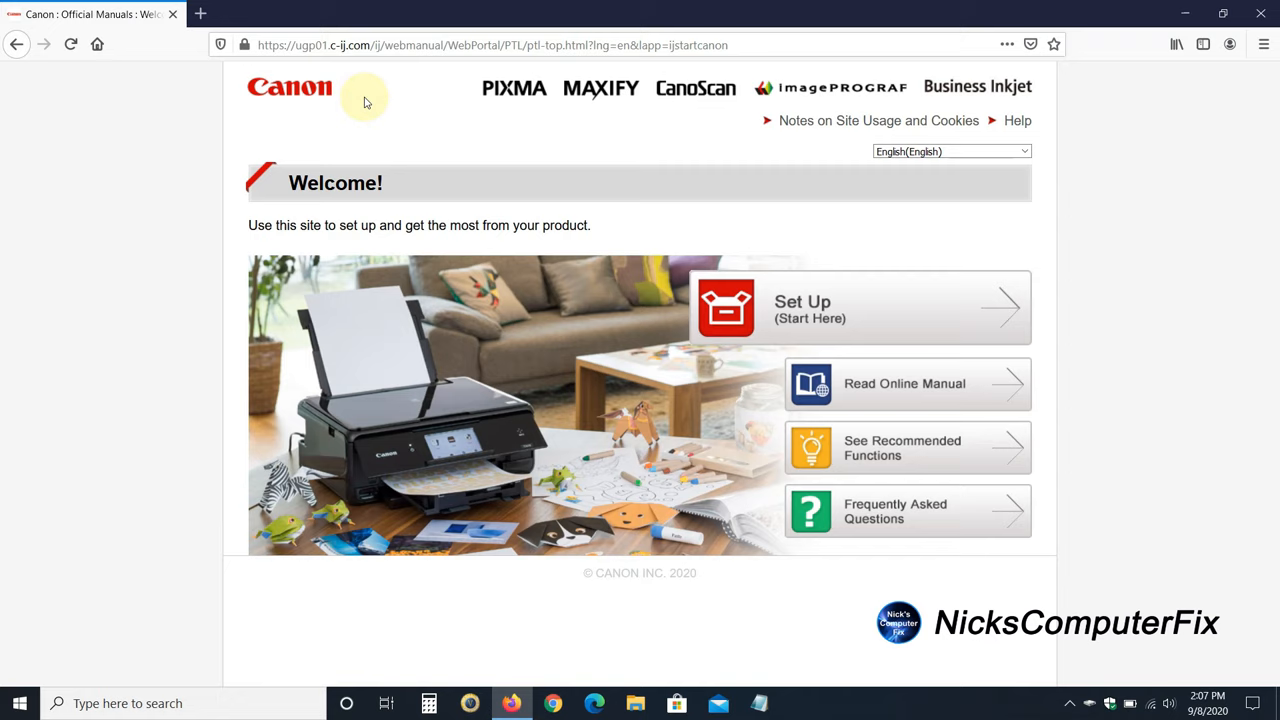
mouse_move(310, 110)
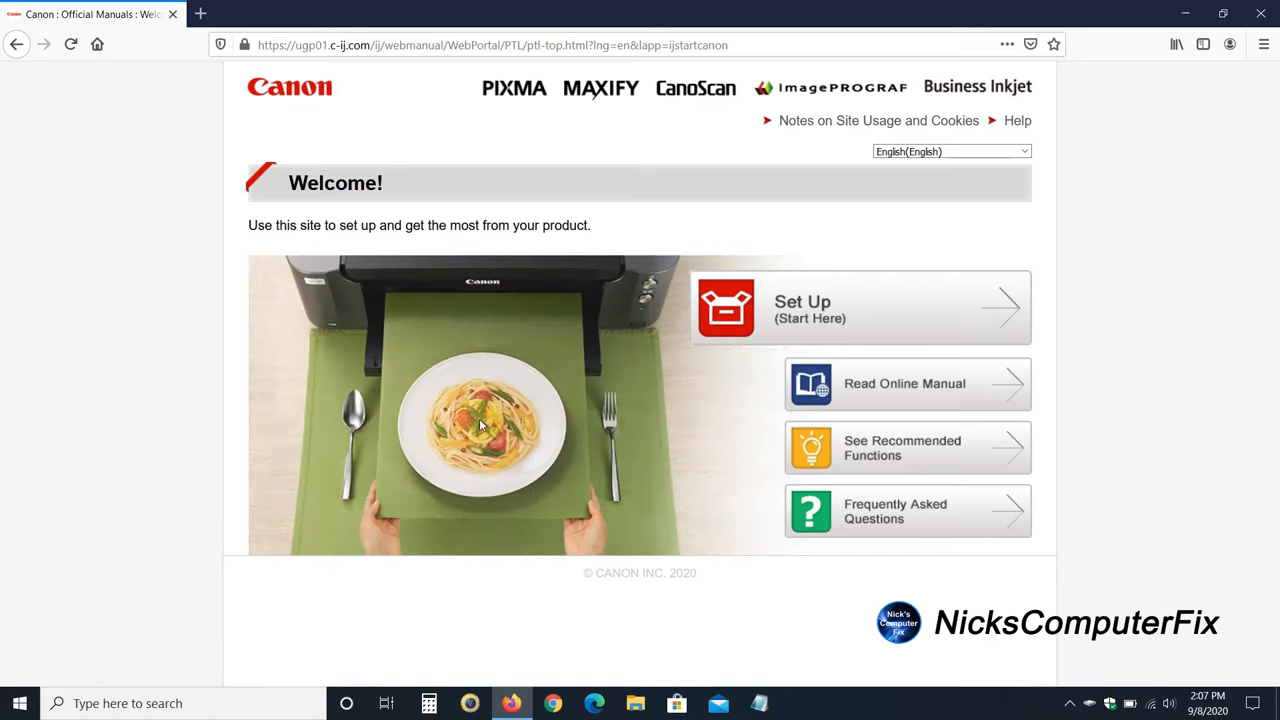
Start a new setup, search 'ts' and choose TS3322 to reach its setup page
left_click(804, 308)
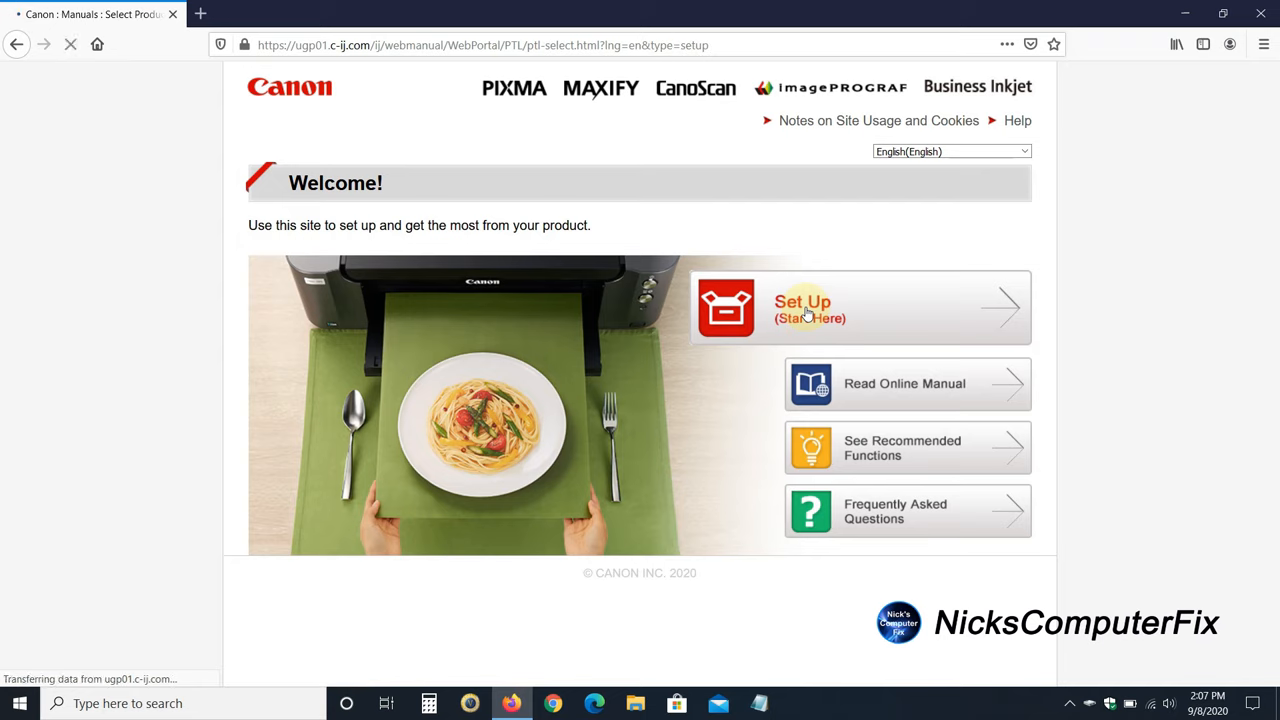
left_click(804, 308)
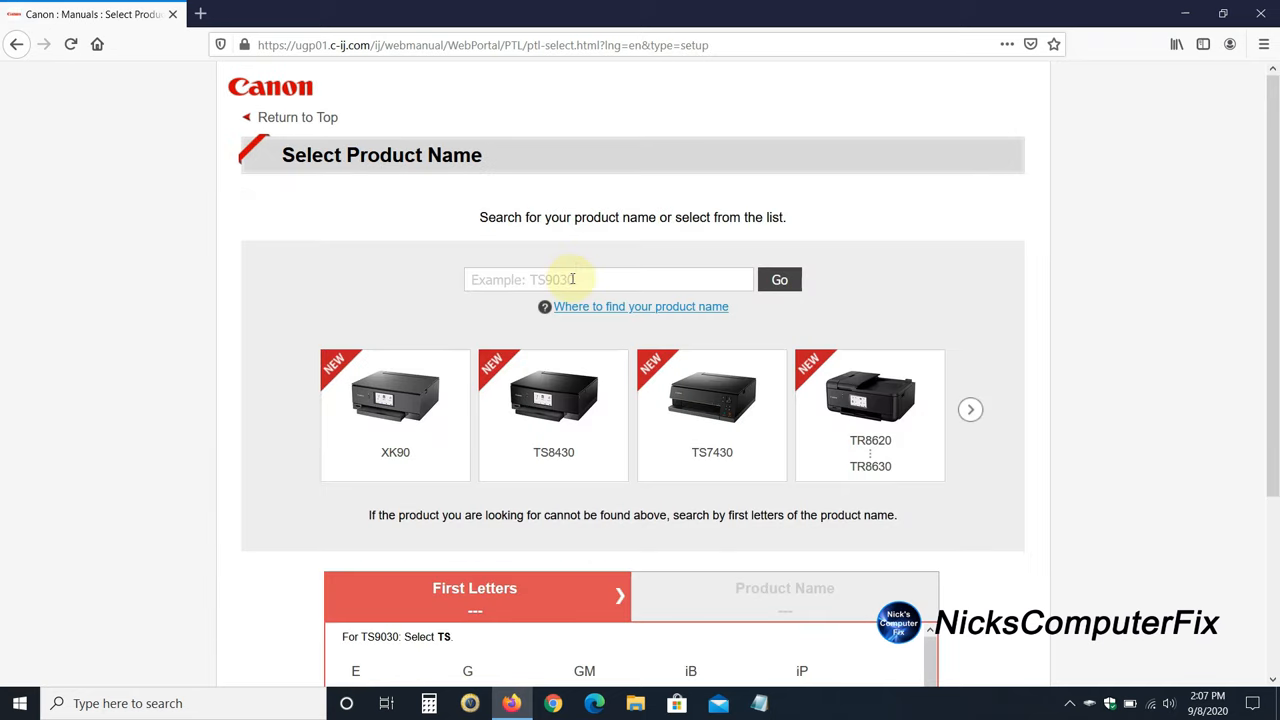
mouse_move(600, 268)
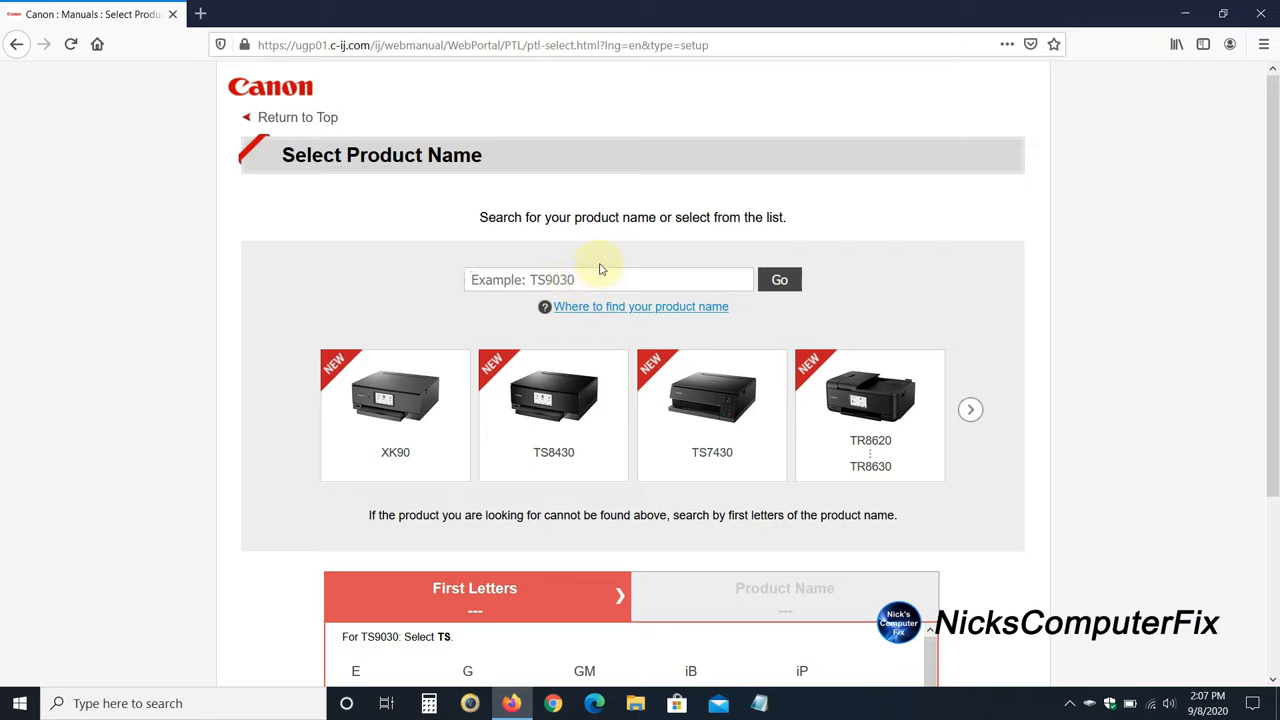
type("ts3322")
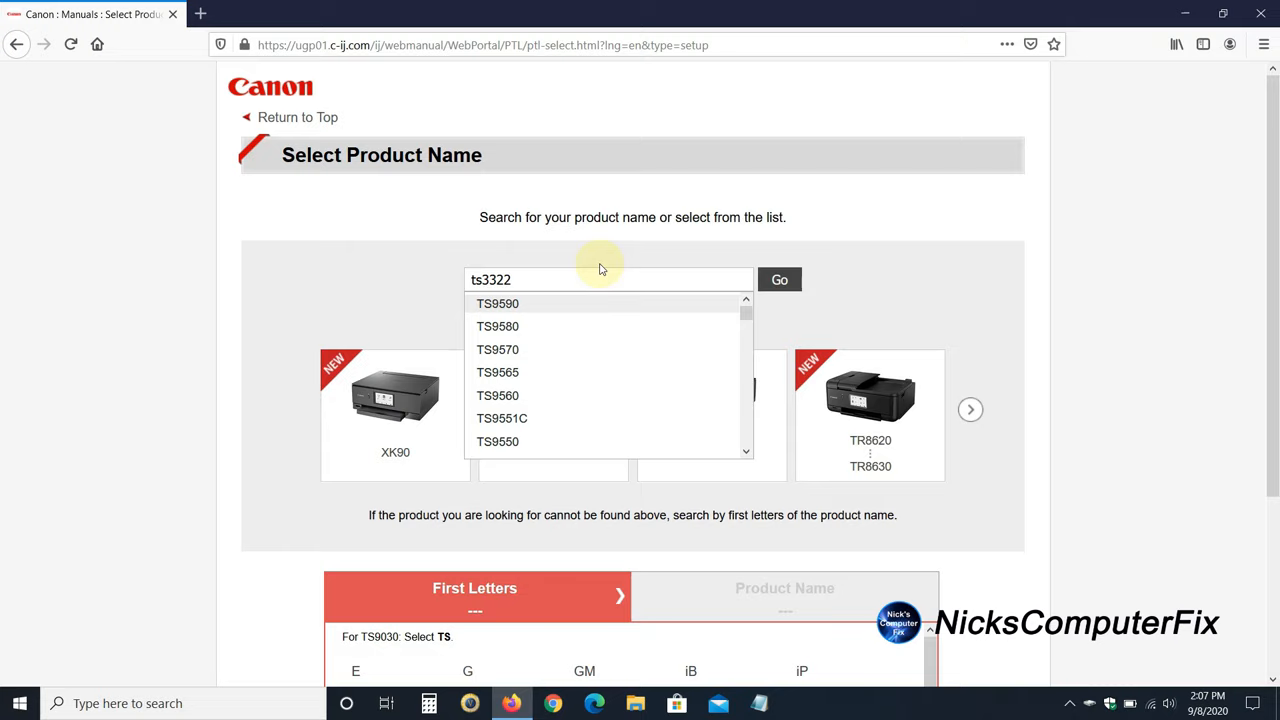
left_click(780, 280)
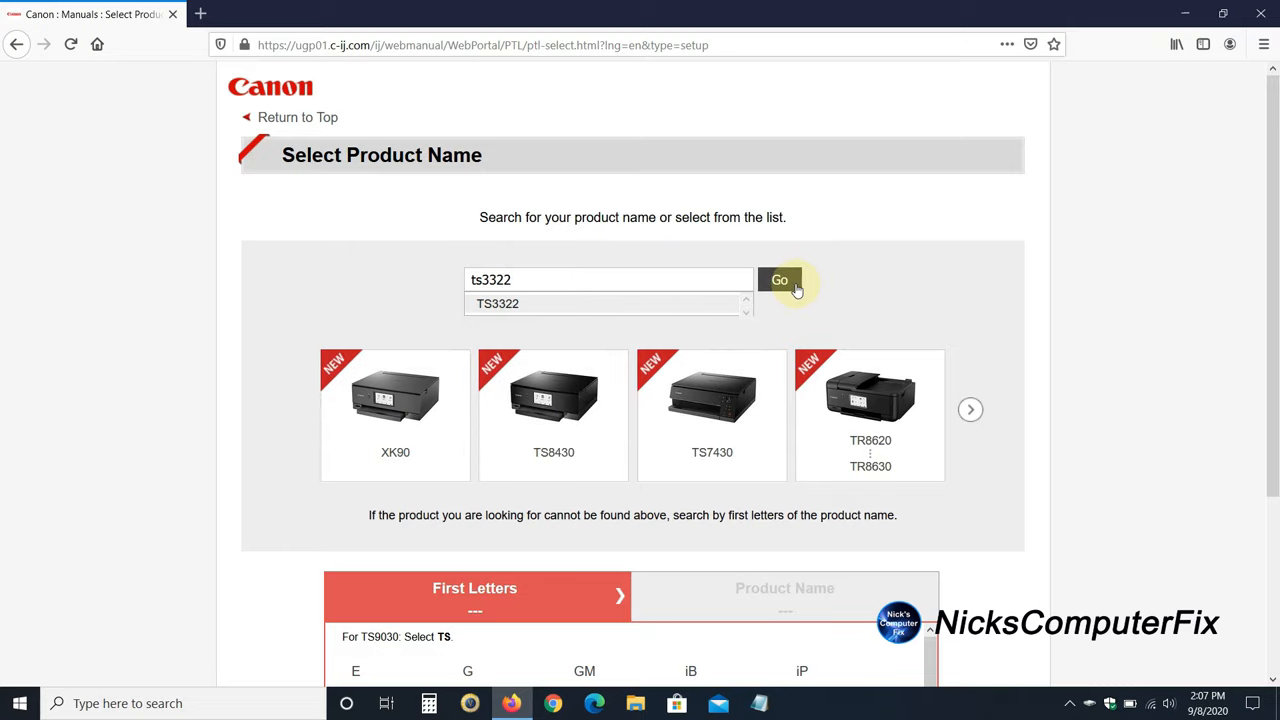
left_click(780, 280)
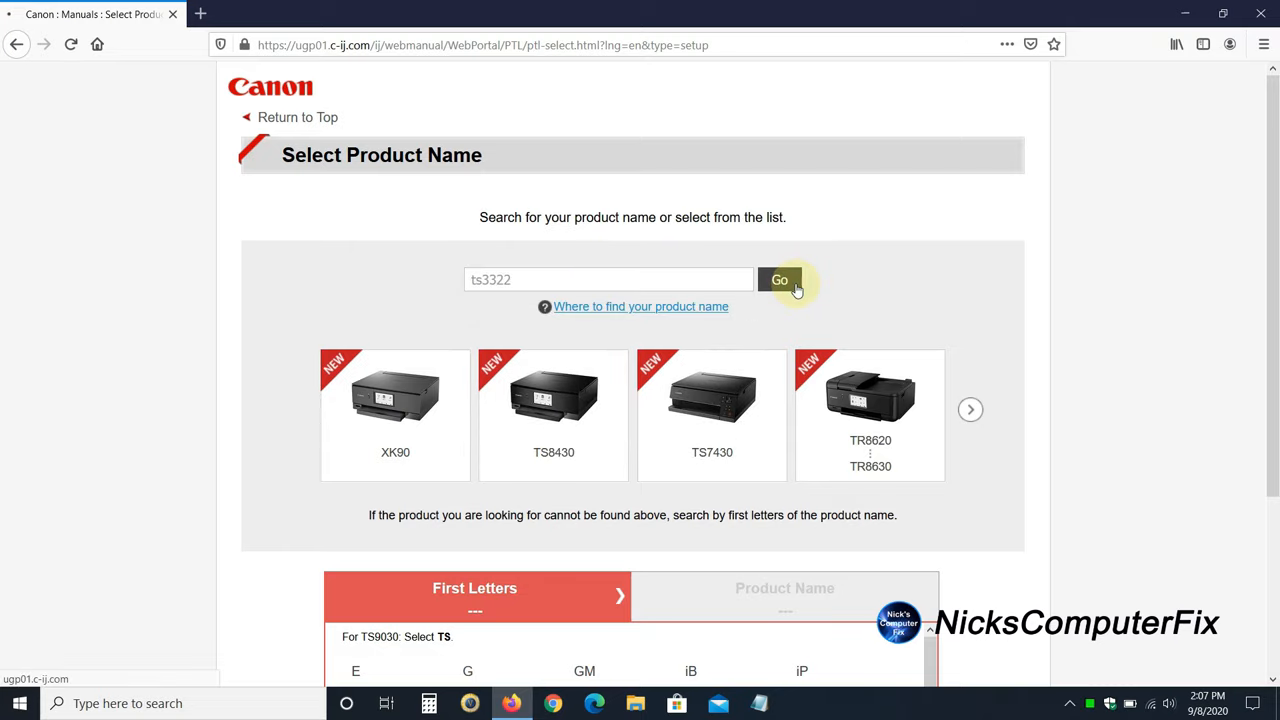
left_click(780, 280)
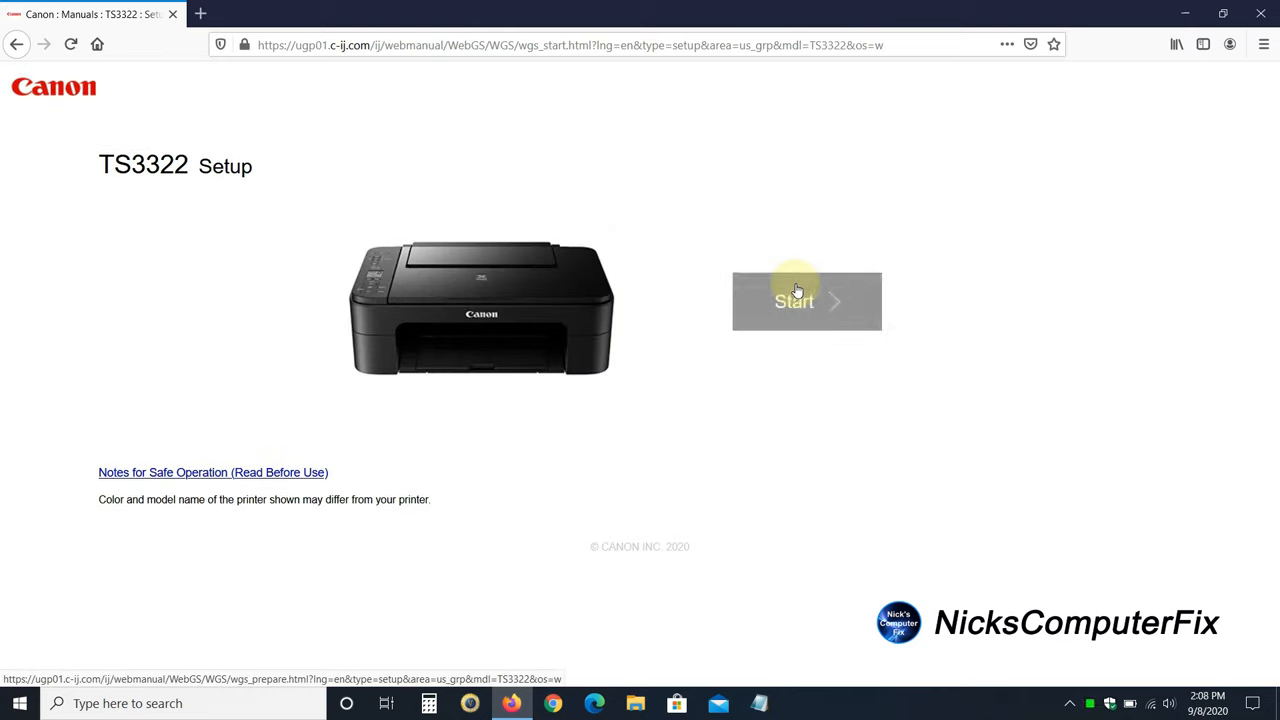
Start the guide and step through the turn-on, ink and paper slides to preparation complete
left_click(794, 300)
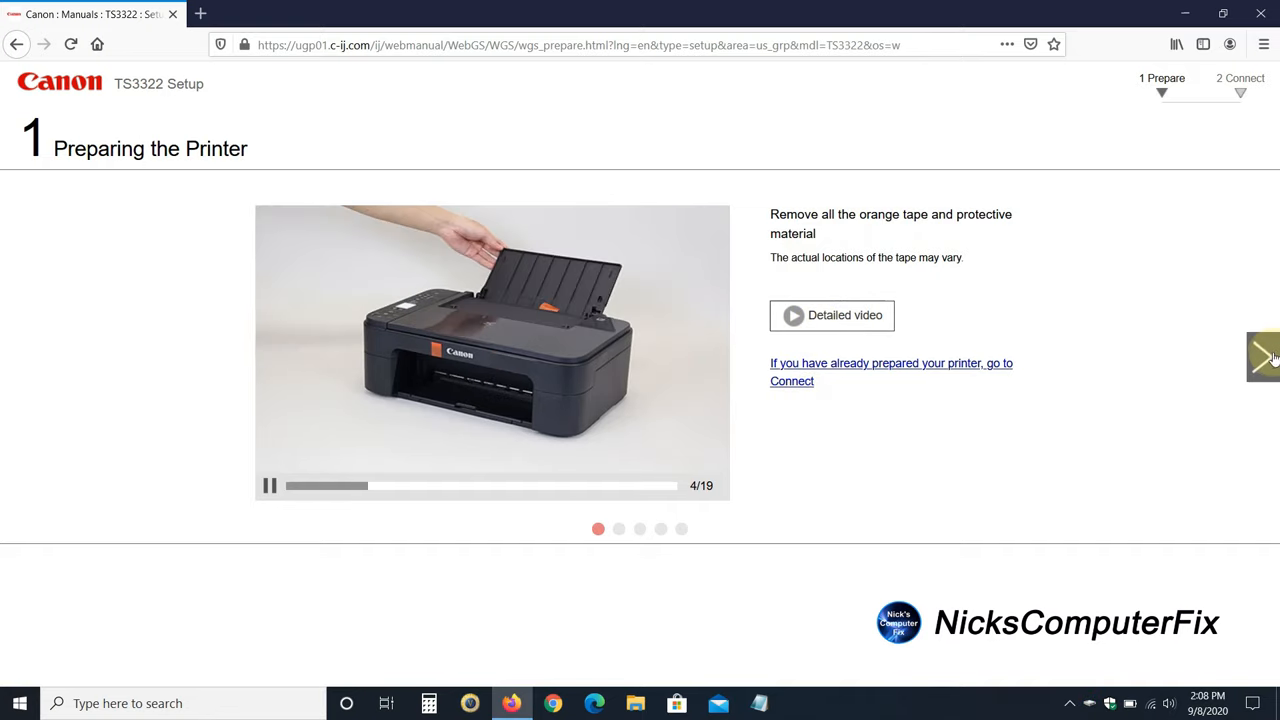
left_click(1260, 354)
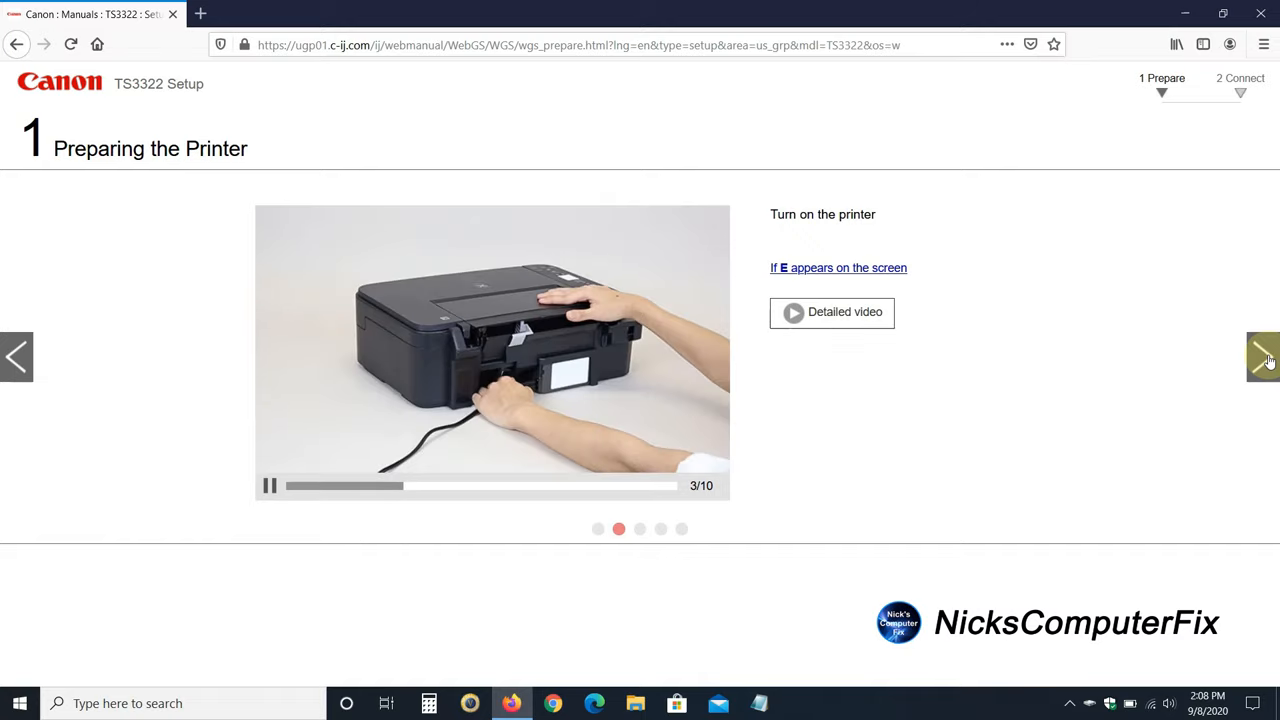
left_click(1262, 356)
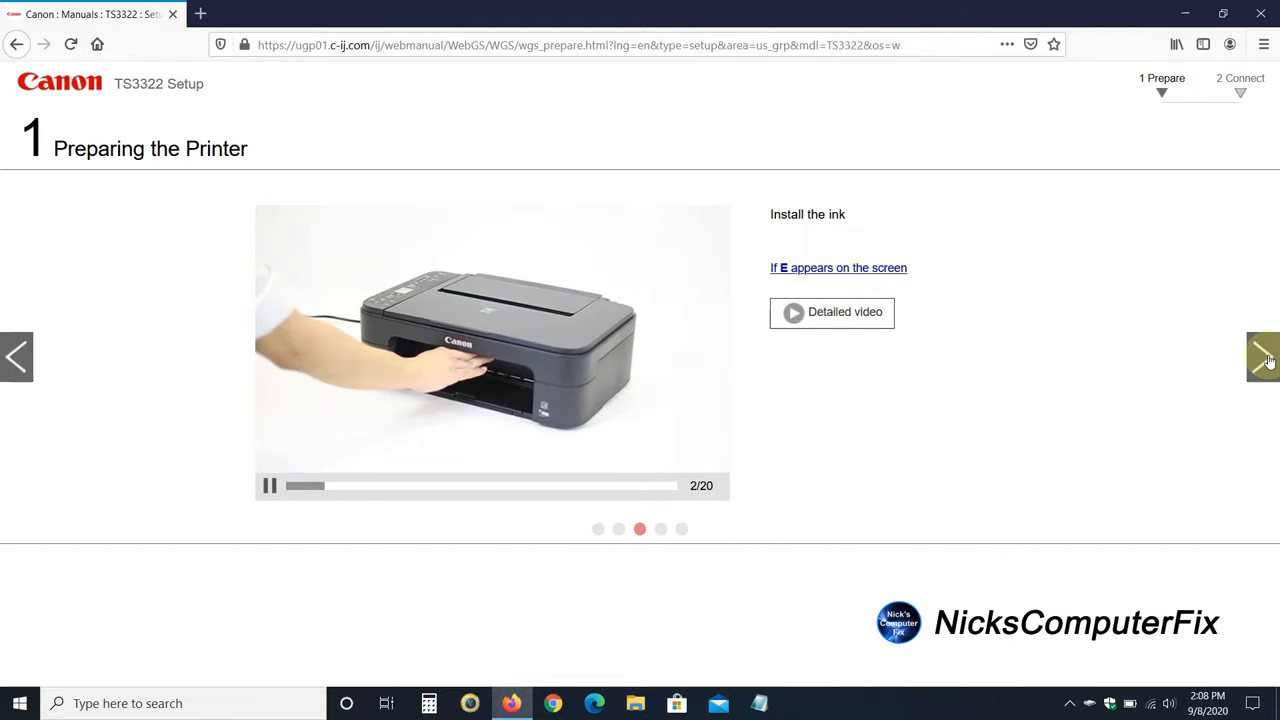
left_click(1260, 356)
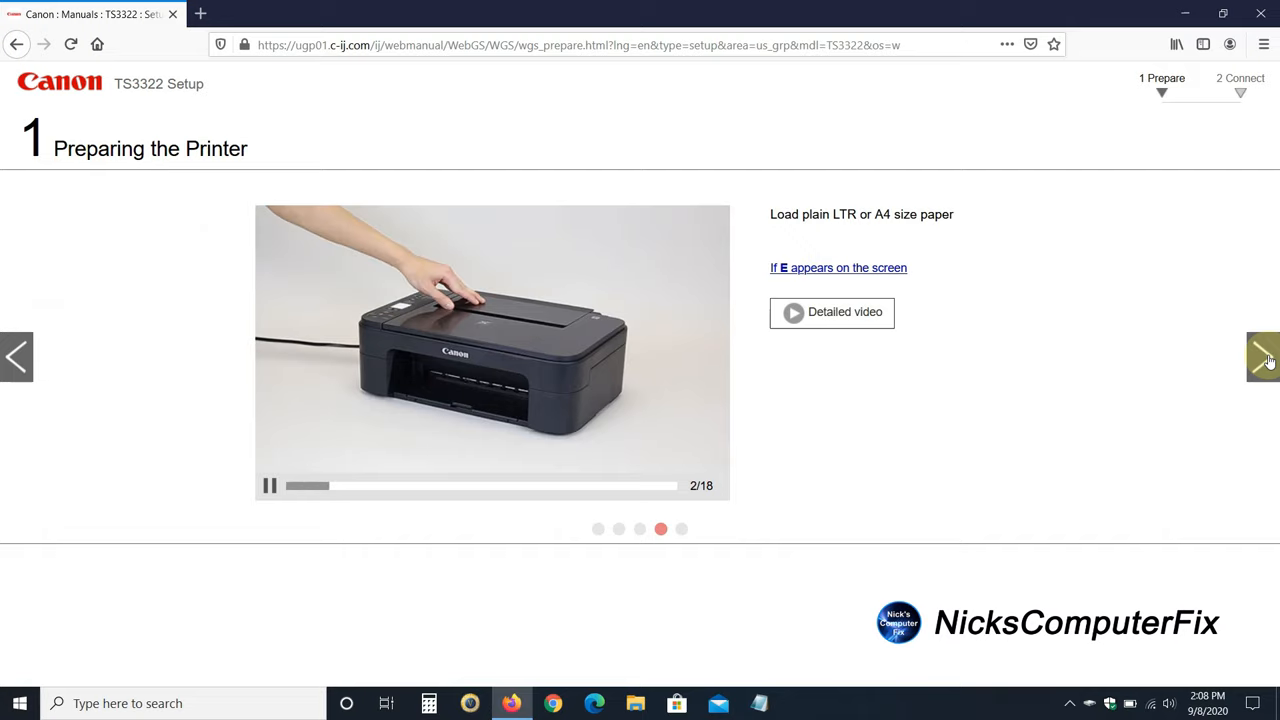
left_click(1260, 356)
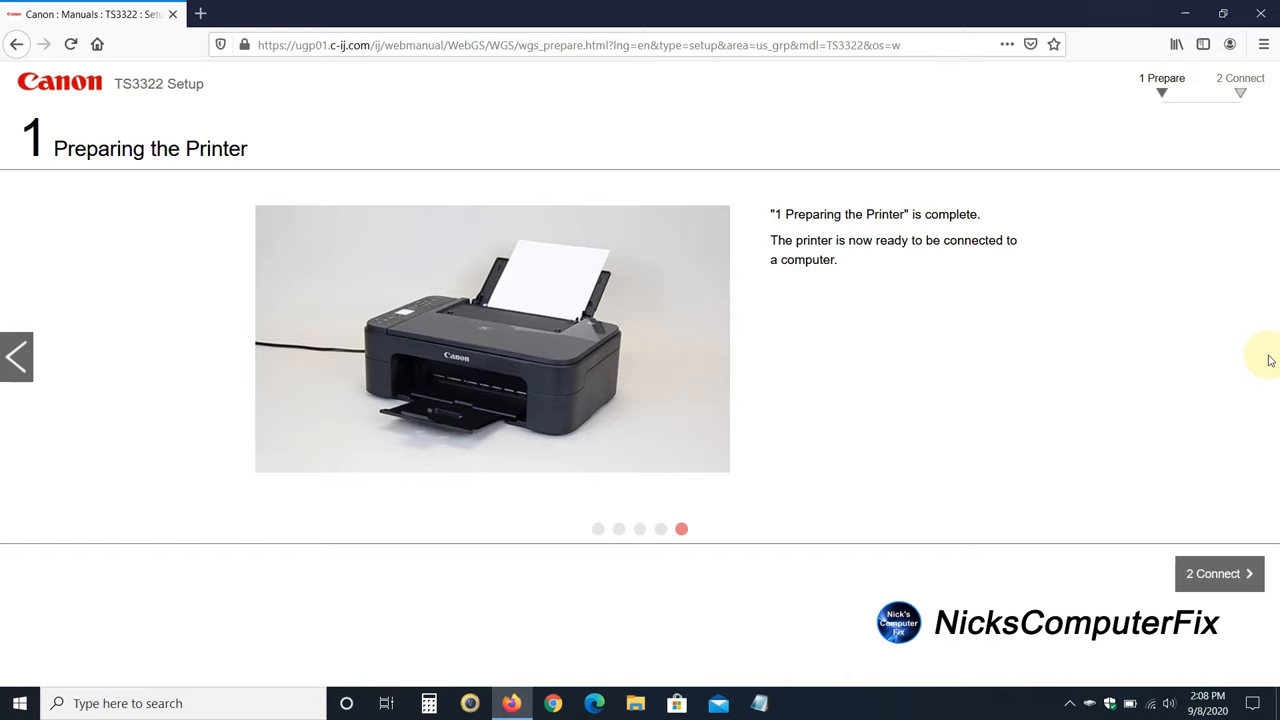
mouse_move(1204, 572)
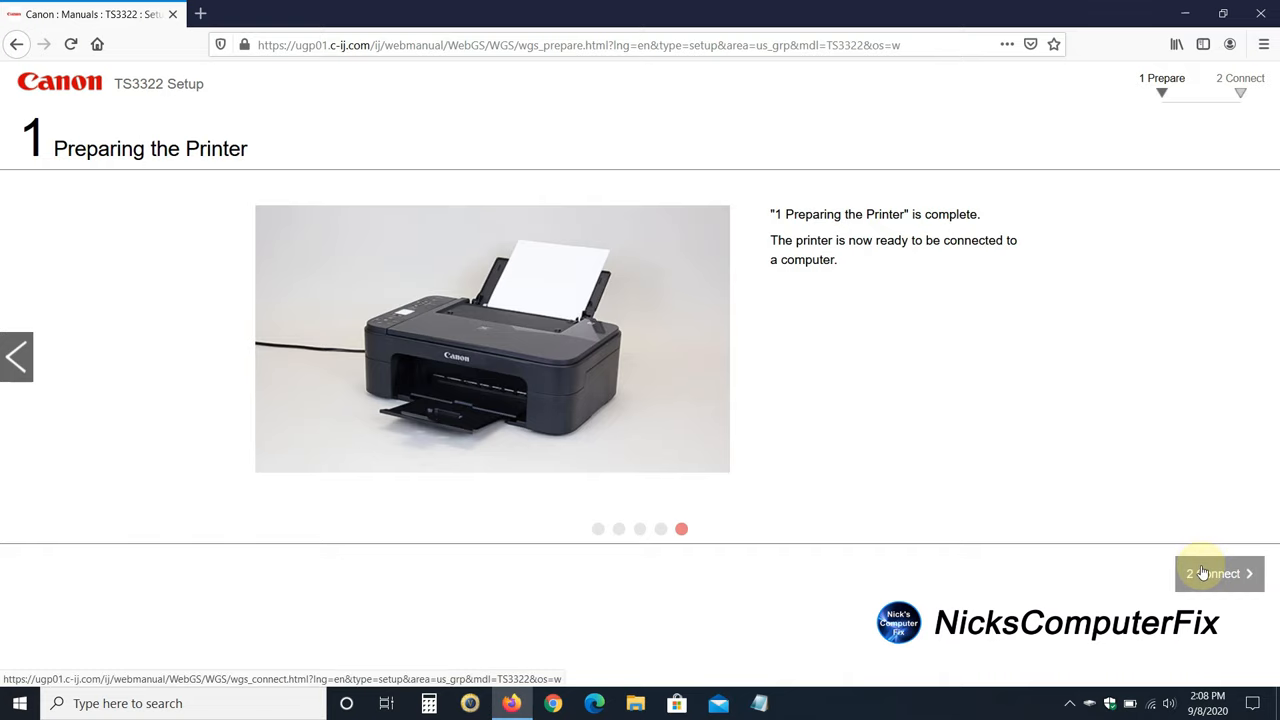
Go to Connect, save win-ts3300-1_0-n_mcd.exe and run it from the Downloads panel
left_click(1220, 572)
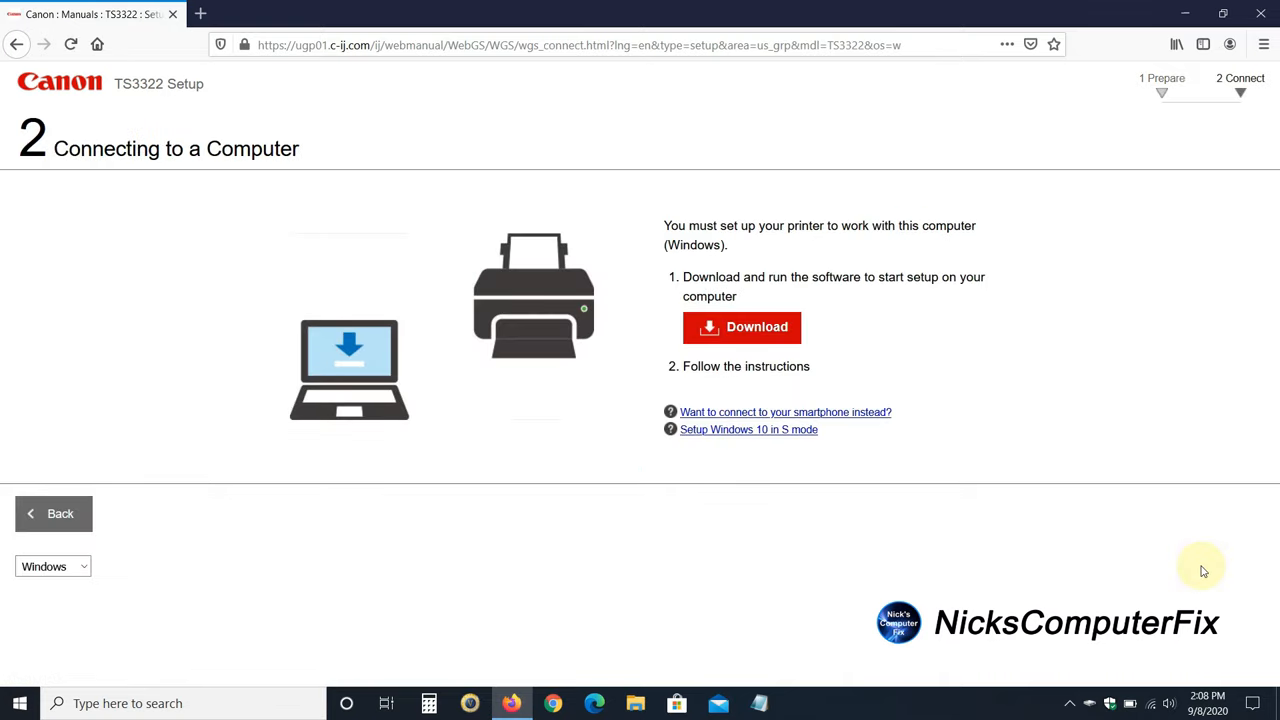
mouse_move(1094, 364)
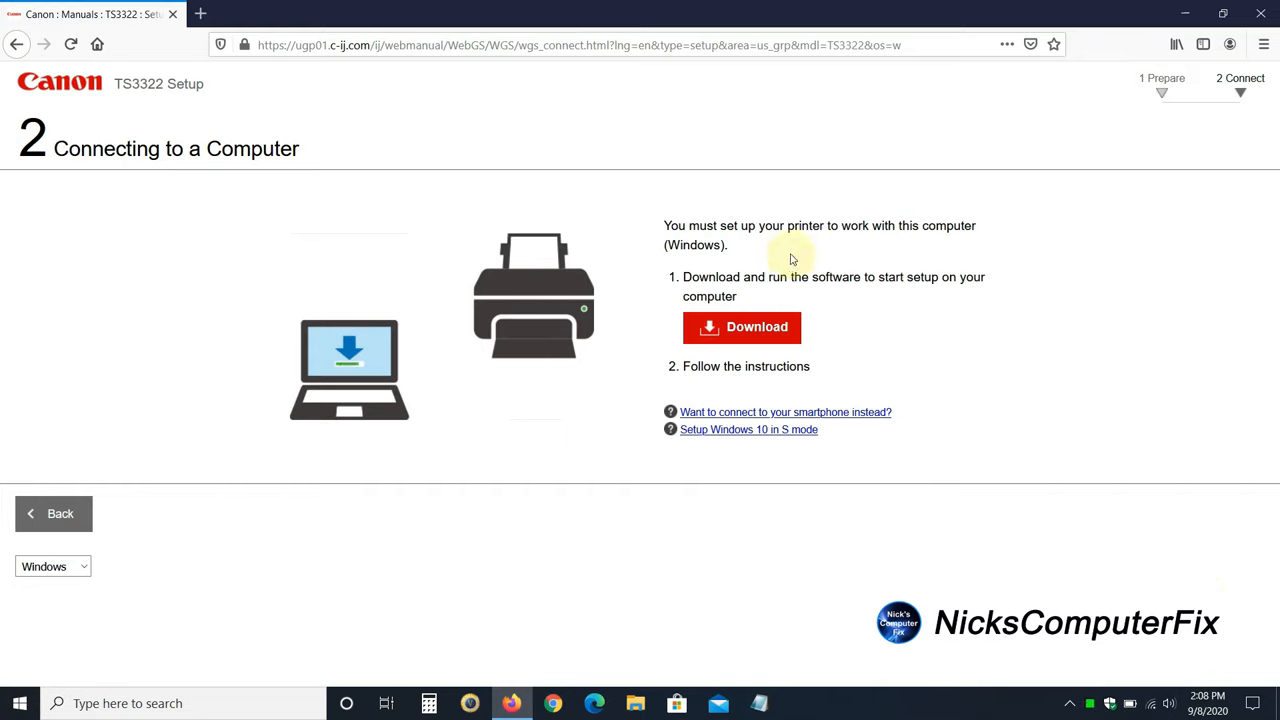
mouse_move(760, 300)
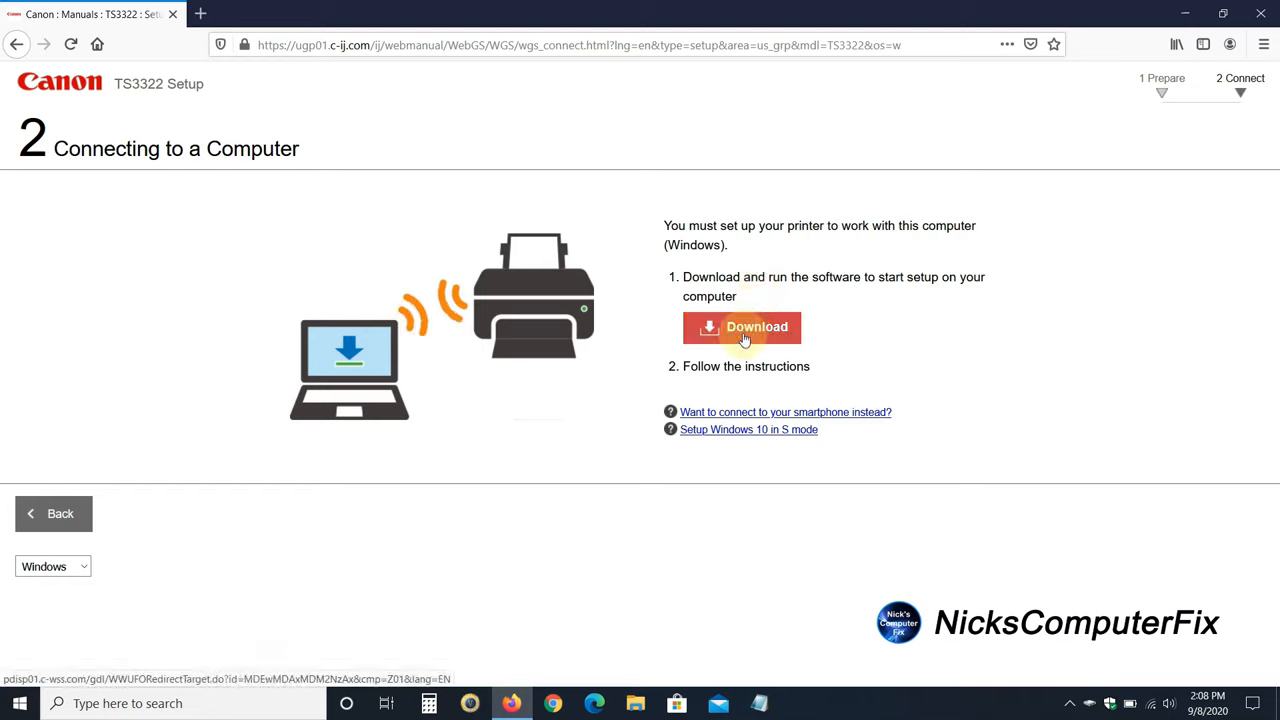
mouse_move(812, 412)
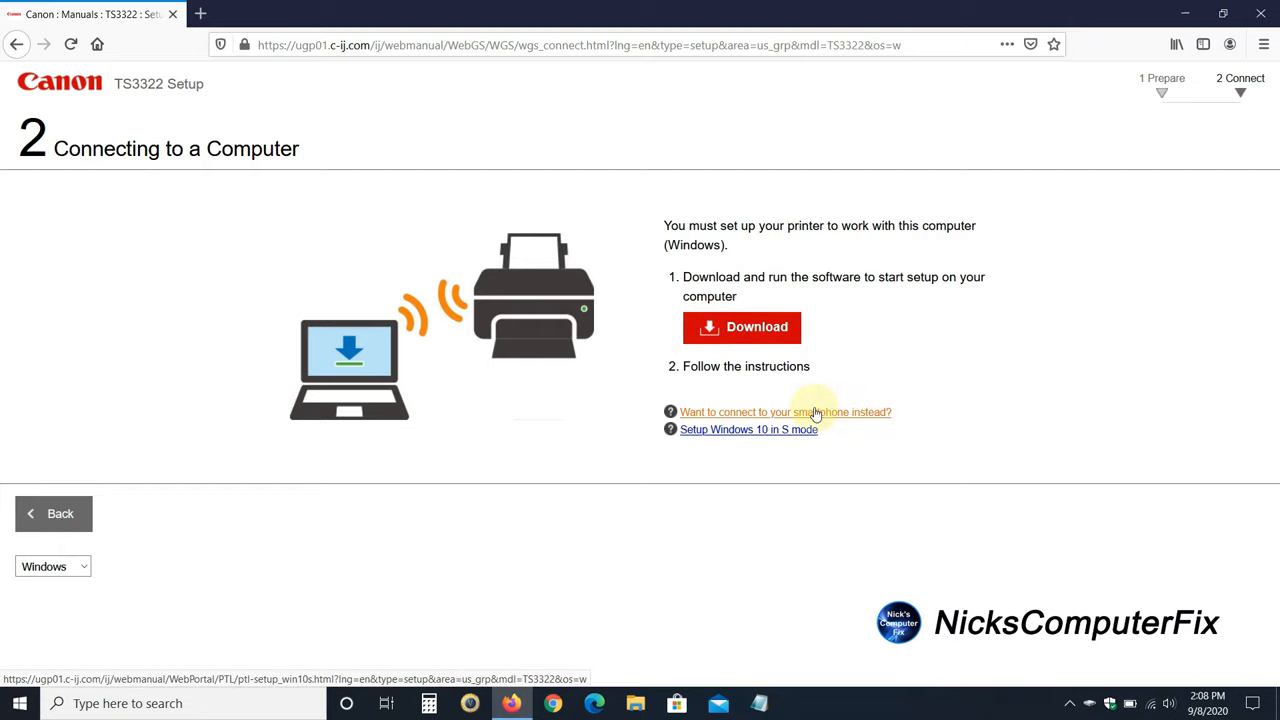
left_click(742, 328)
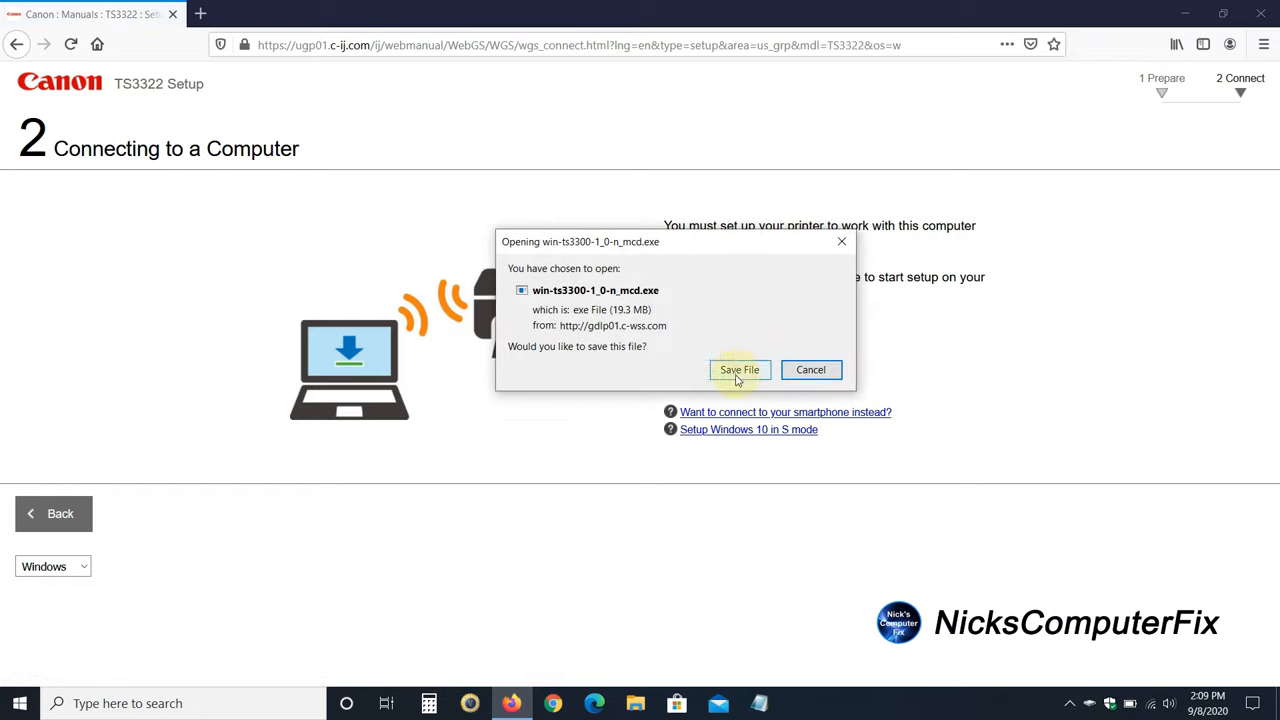
left_click(740, 370)
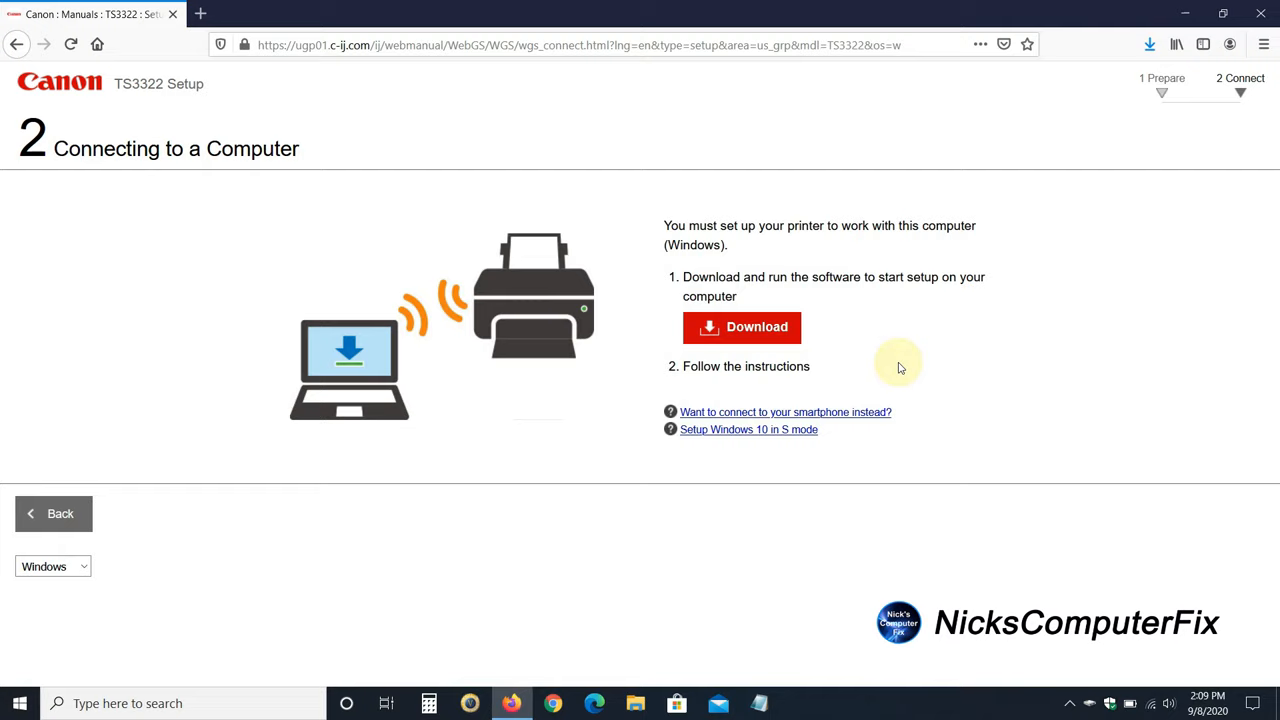
left_click(1148, 44)
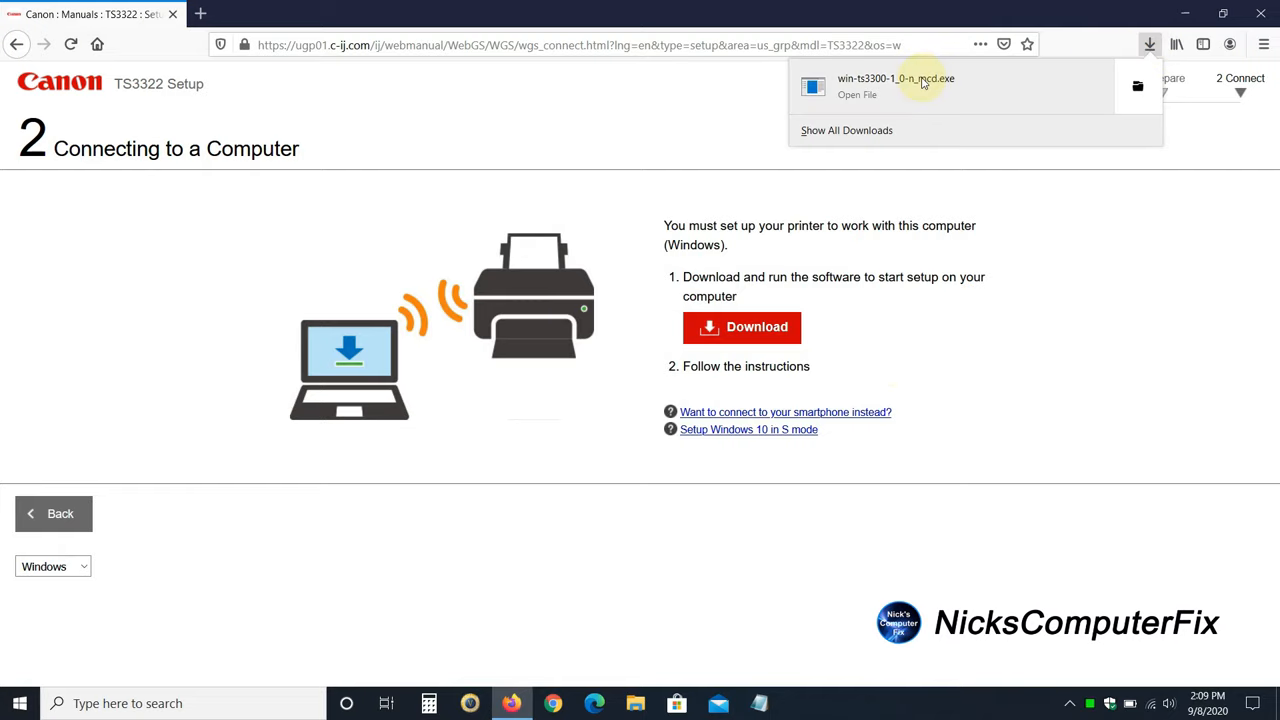
left_click(916, 82)
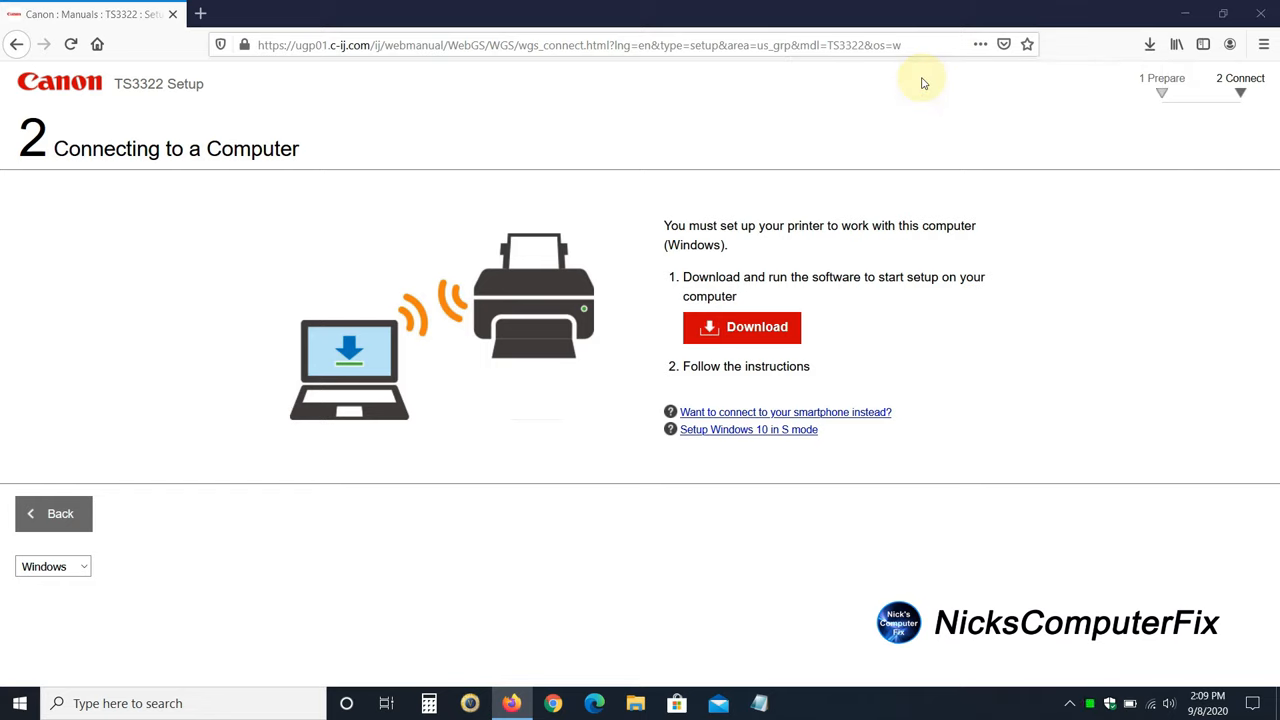
Allow the TS3300 installer to launch and fetch the latest driver information
left_click(742, 328)
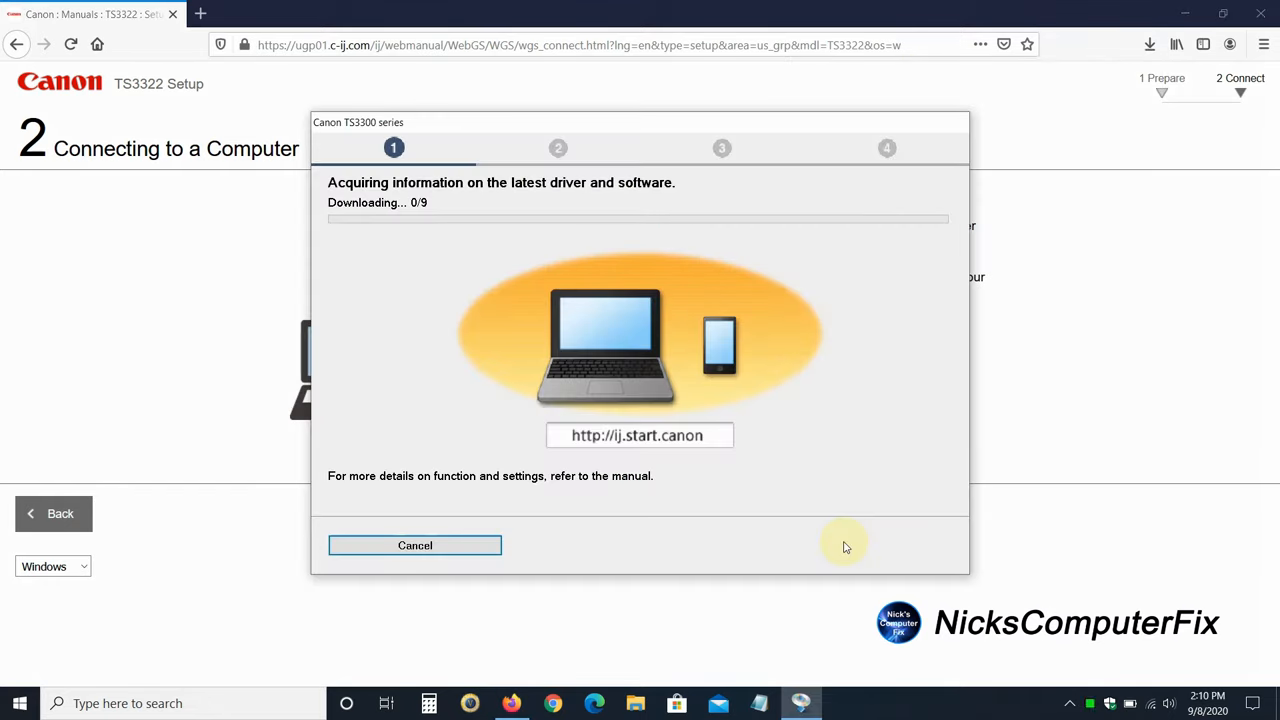
mouse_move(856, 542)
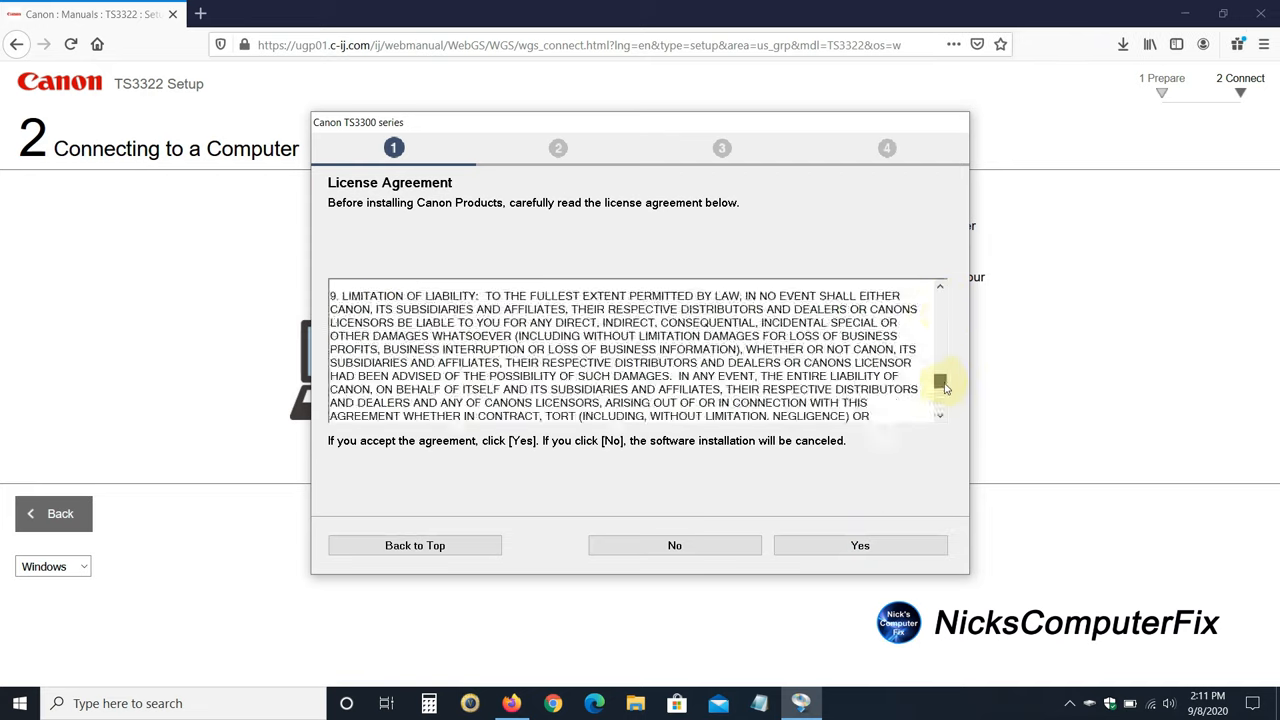
Accept the licence agreement and agree to send product information to Canon
scroll("down", 3)
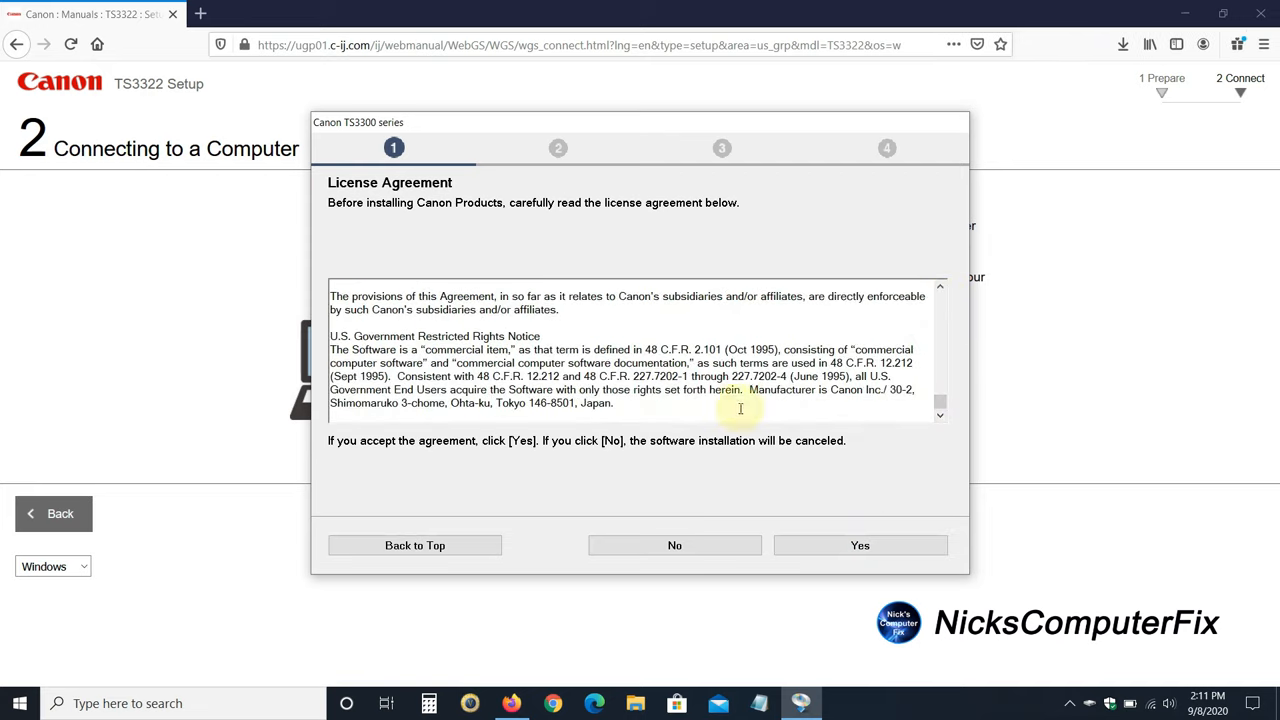
left_click(860, 544)
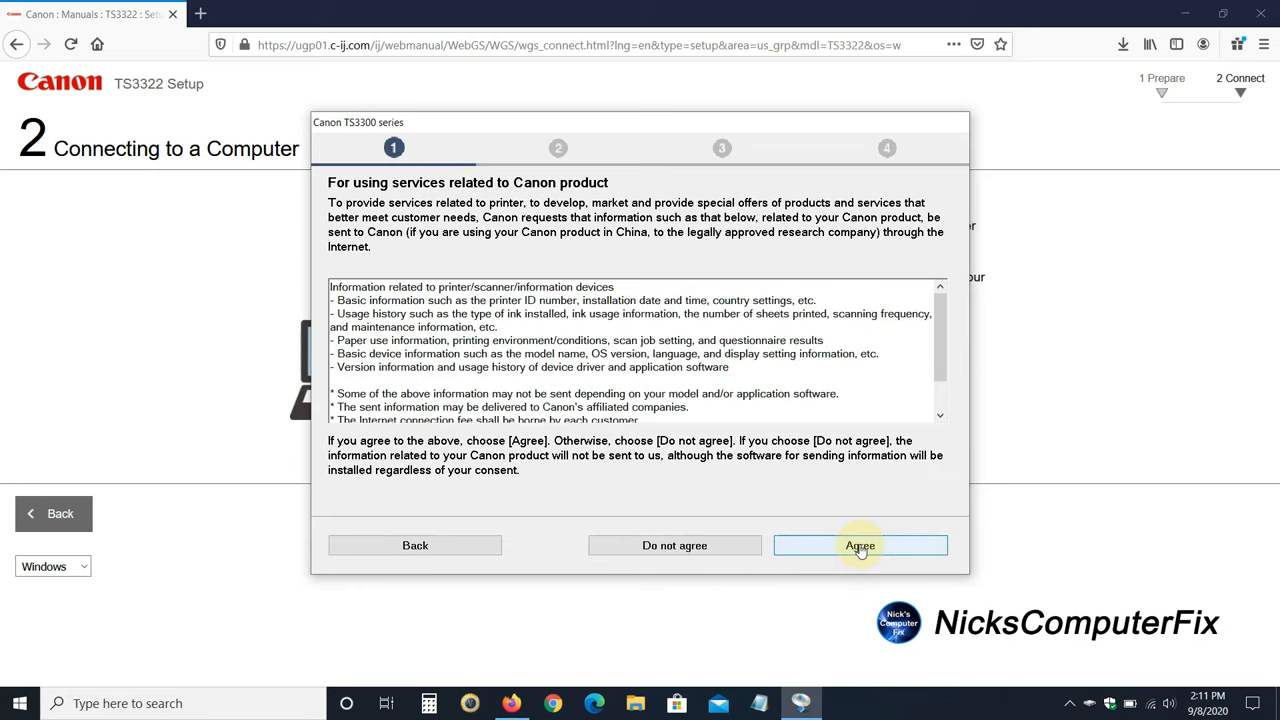
scroll("down", 3)
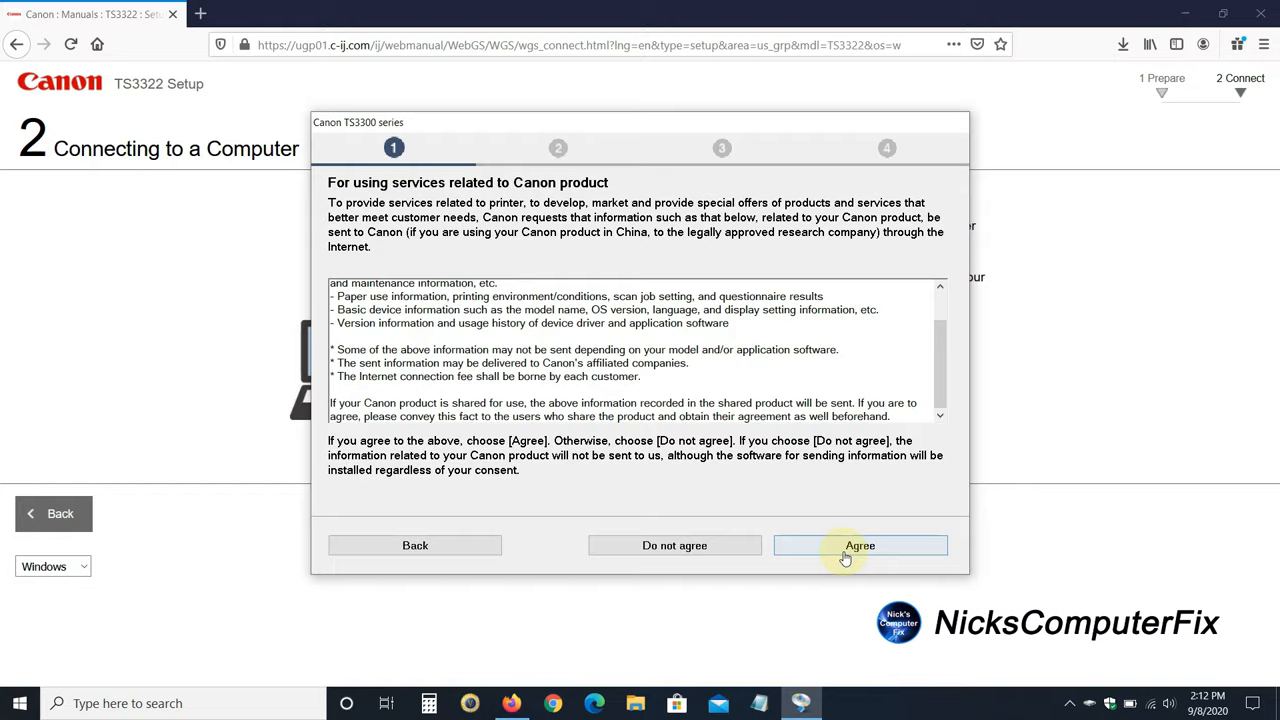
left_click(860, 544)
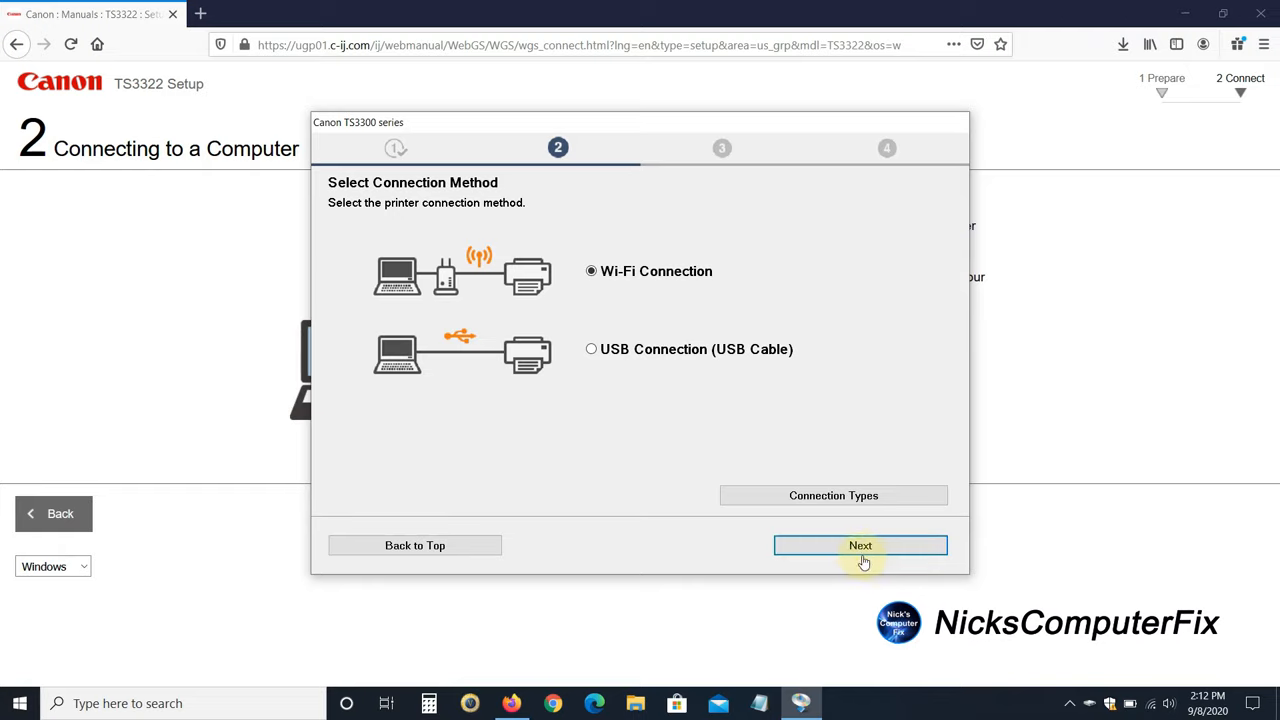
mouse_move(840, 504)
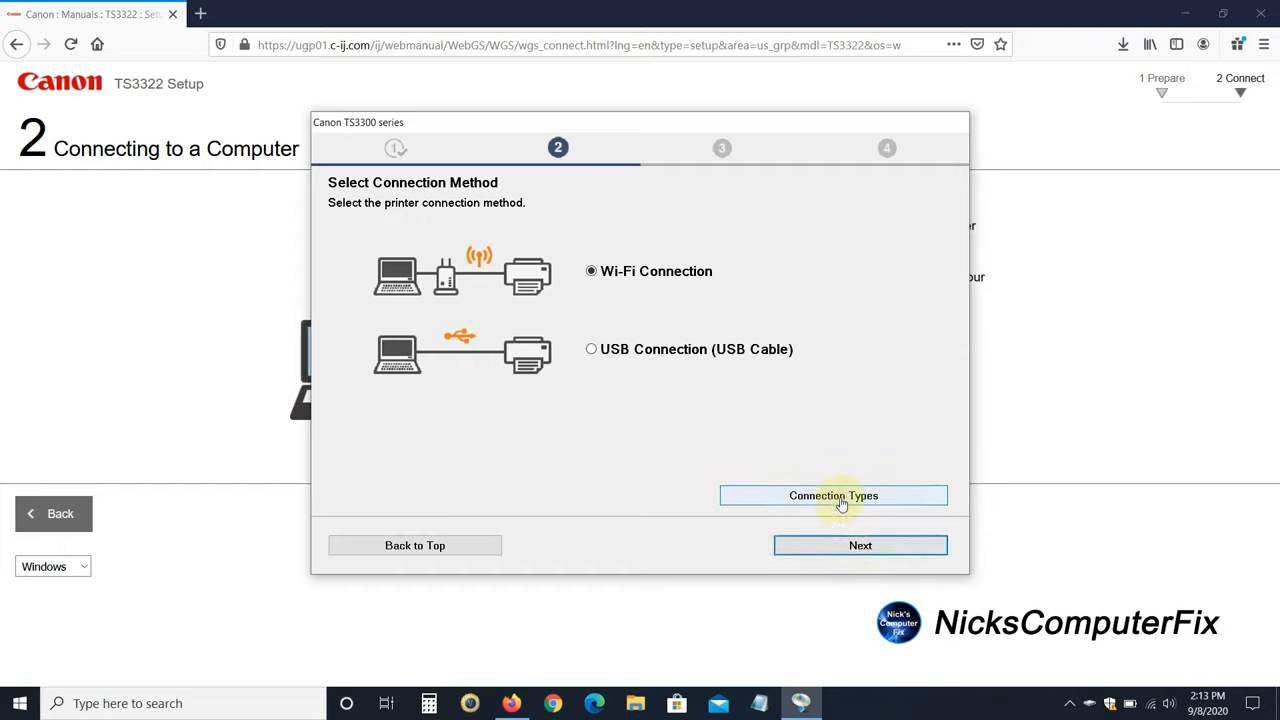
Review Connection Types and continue with Wi-Fi Connection selected
left_click(592, 272)
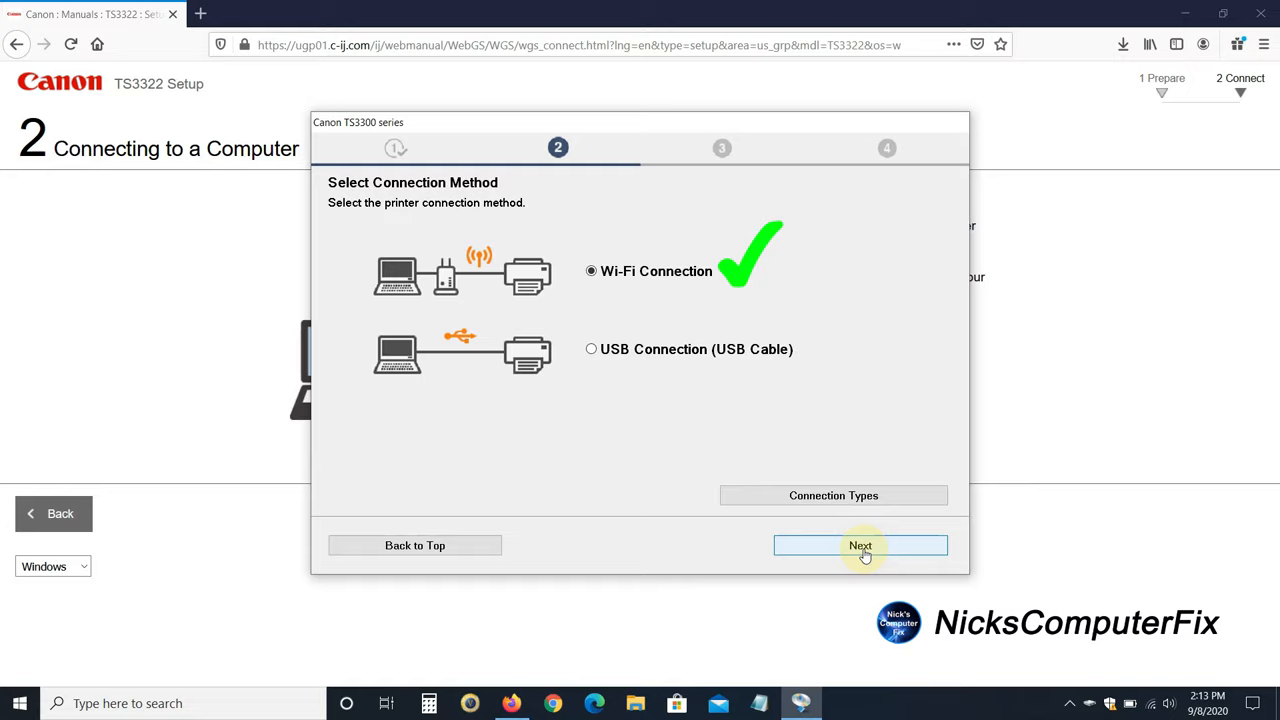
left_click(860, 544)
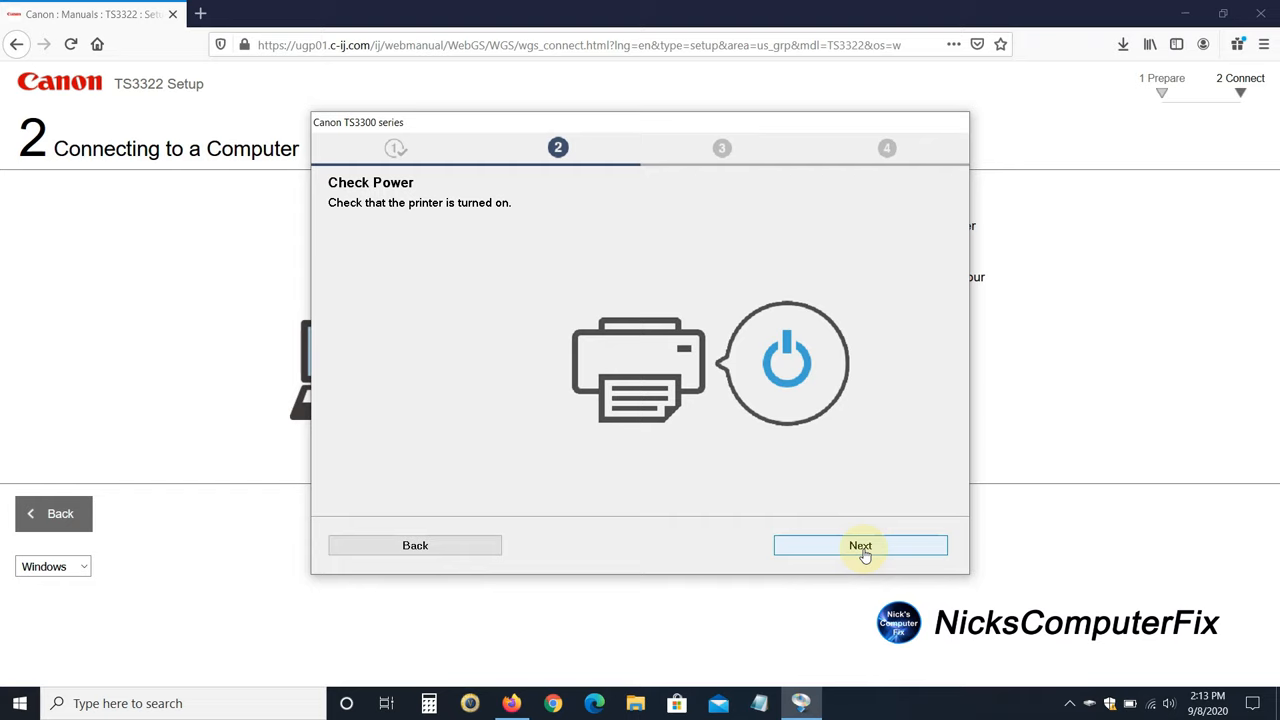
Confirm the printer is on, agree to join this router and submit the Wi-Fi password
left_click(860, 544)
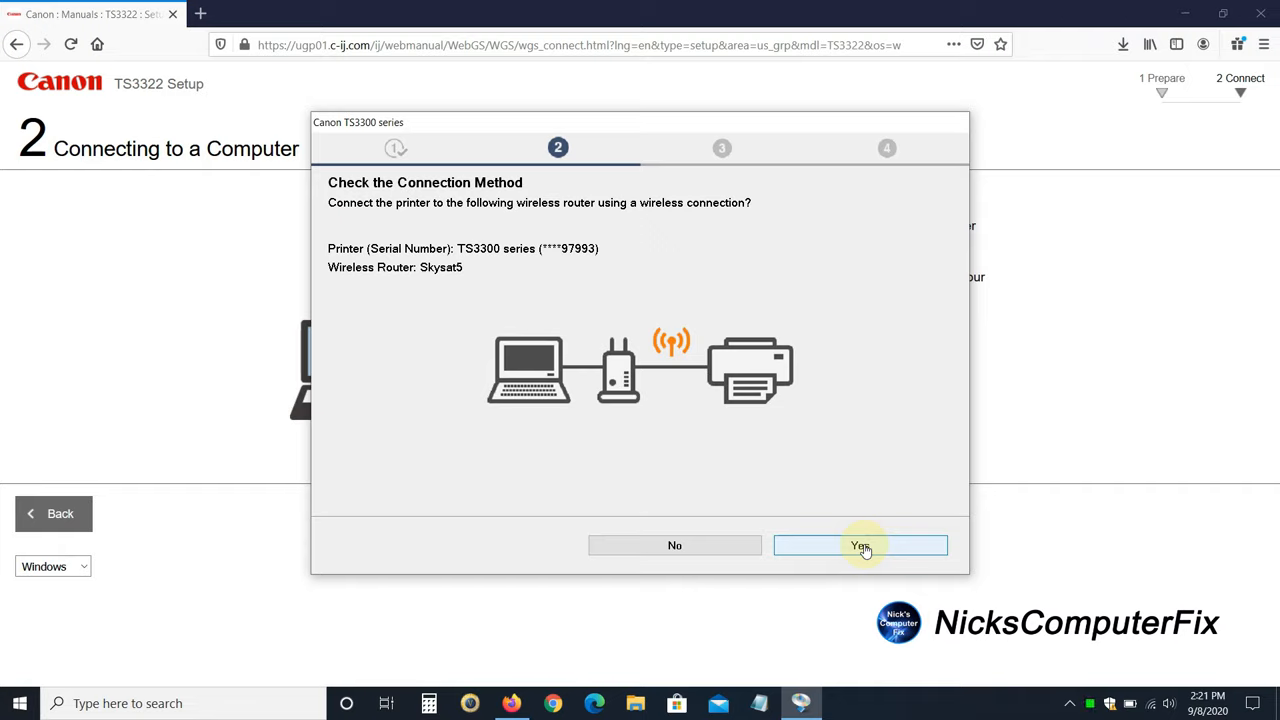
left_click(860, 544)
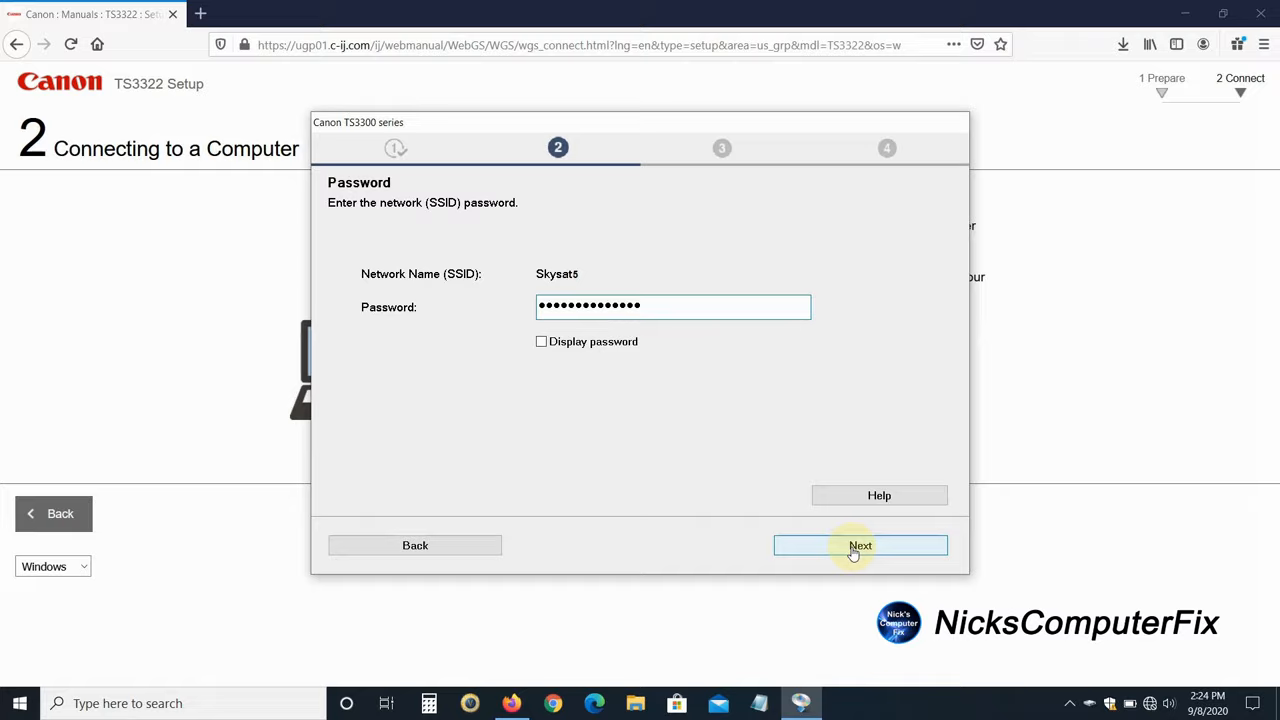
left_click(860, 544)
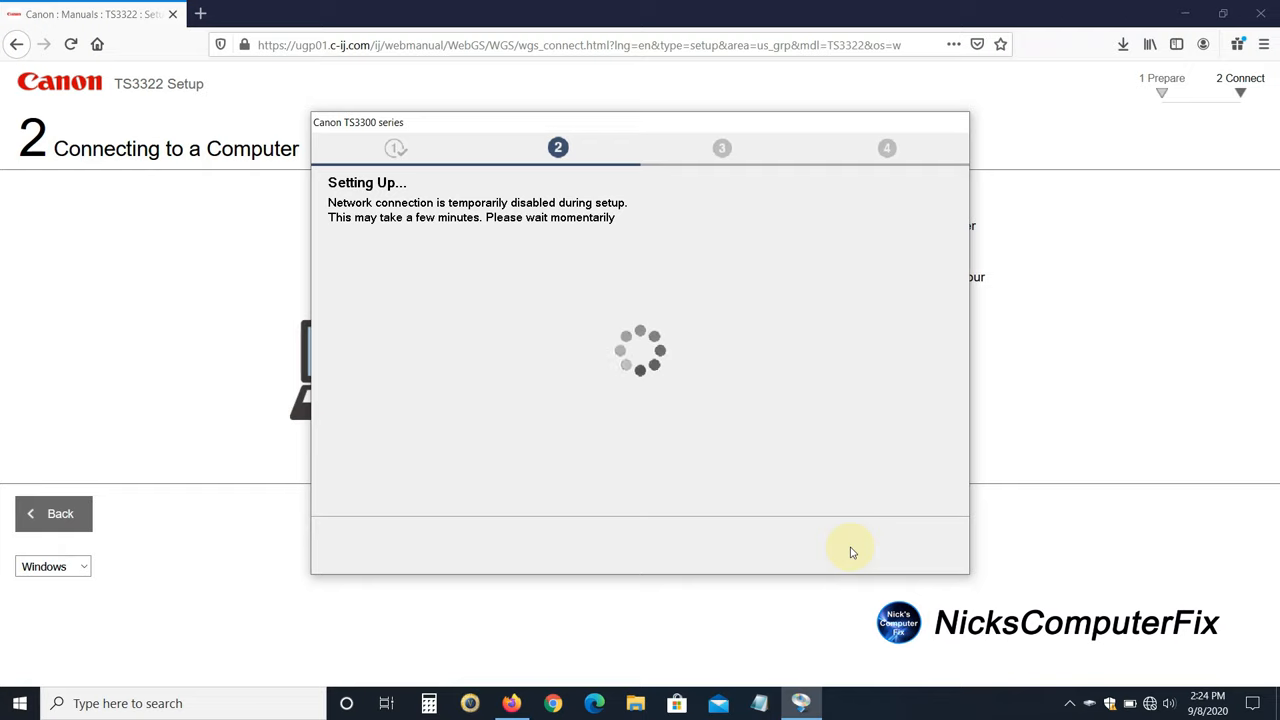
mouse_move(1152, 590)
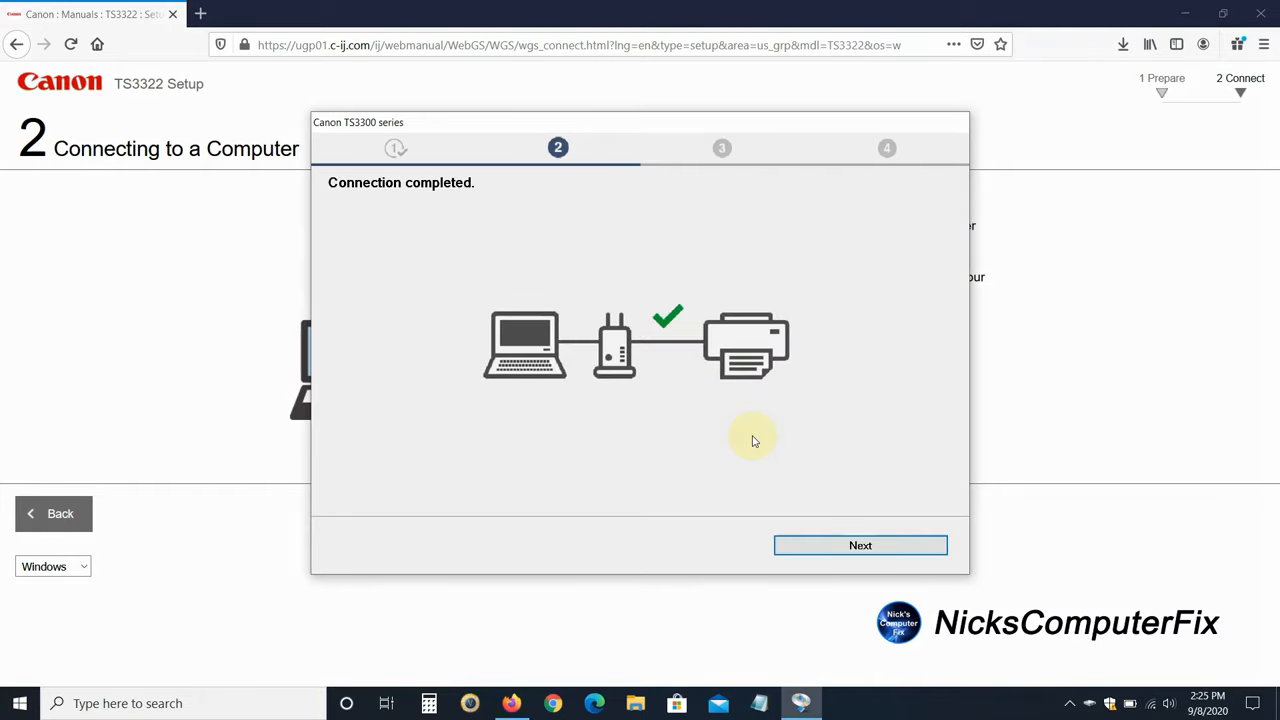
Continue past Connection completed to begin the 88MB software download
left_click(860, 544)
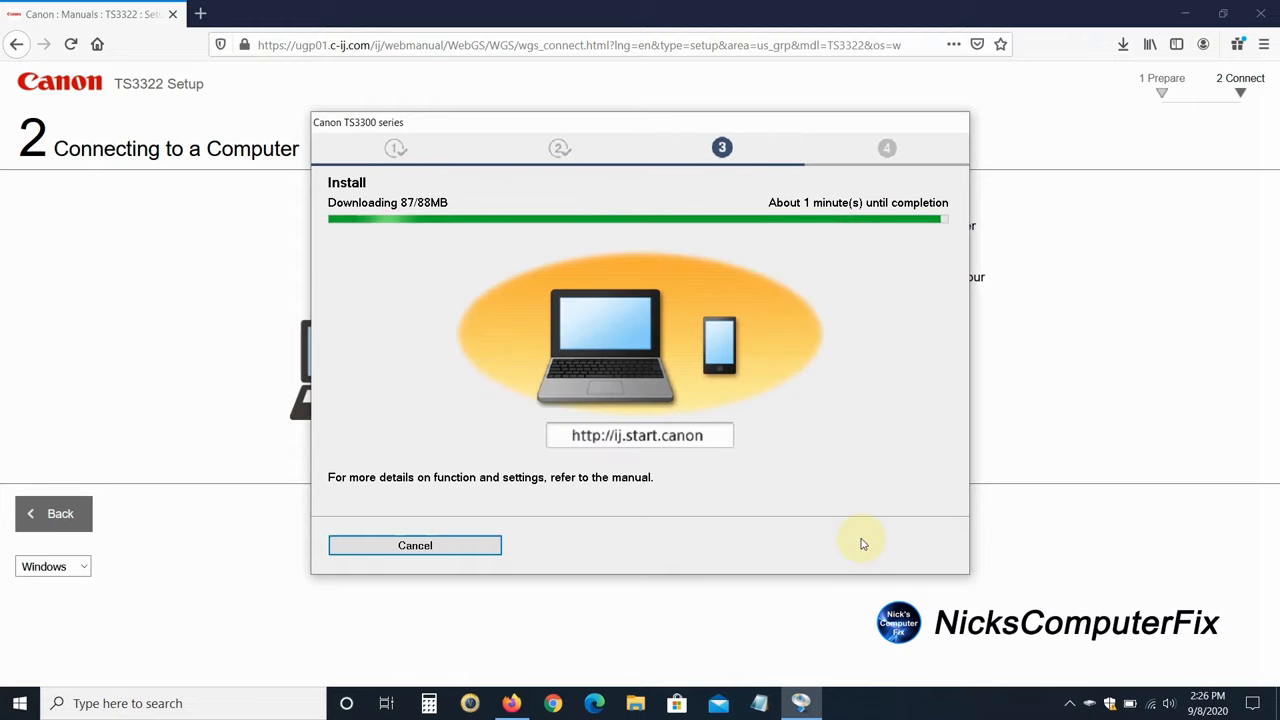
mouse_move(432, 244)
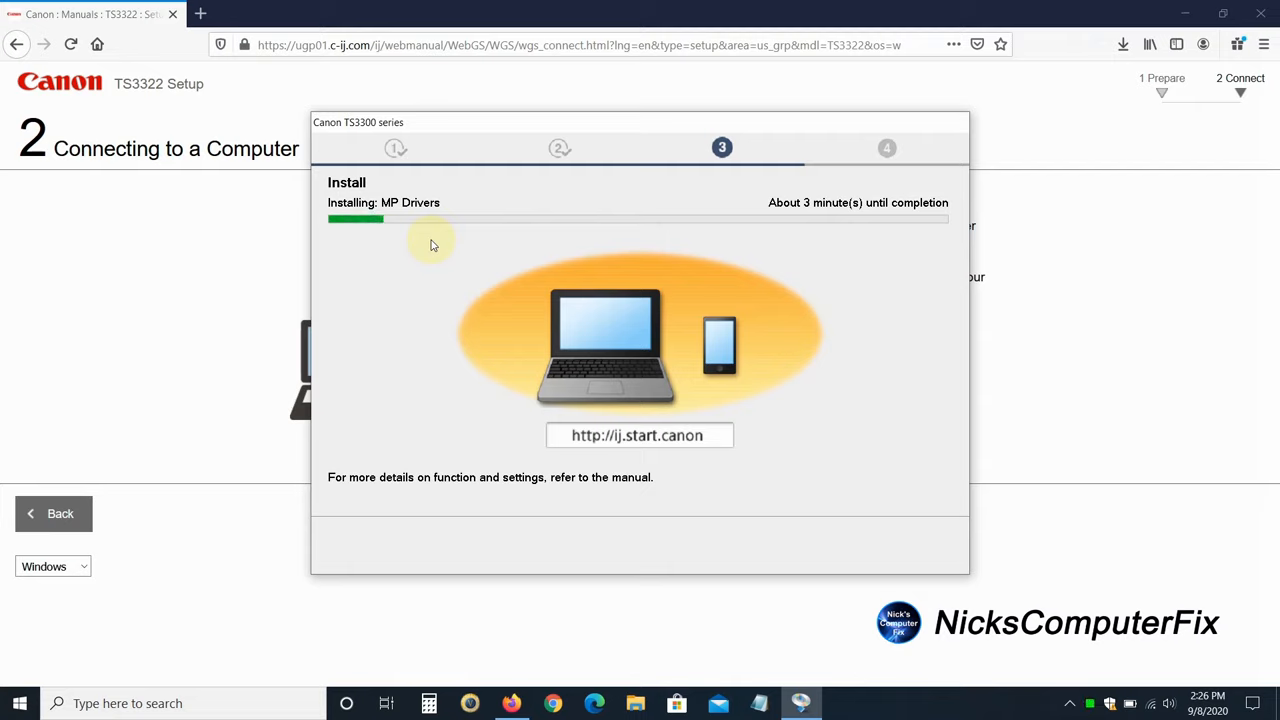
mouse_move(824, 212)
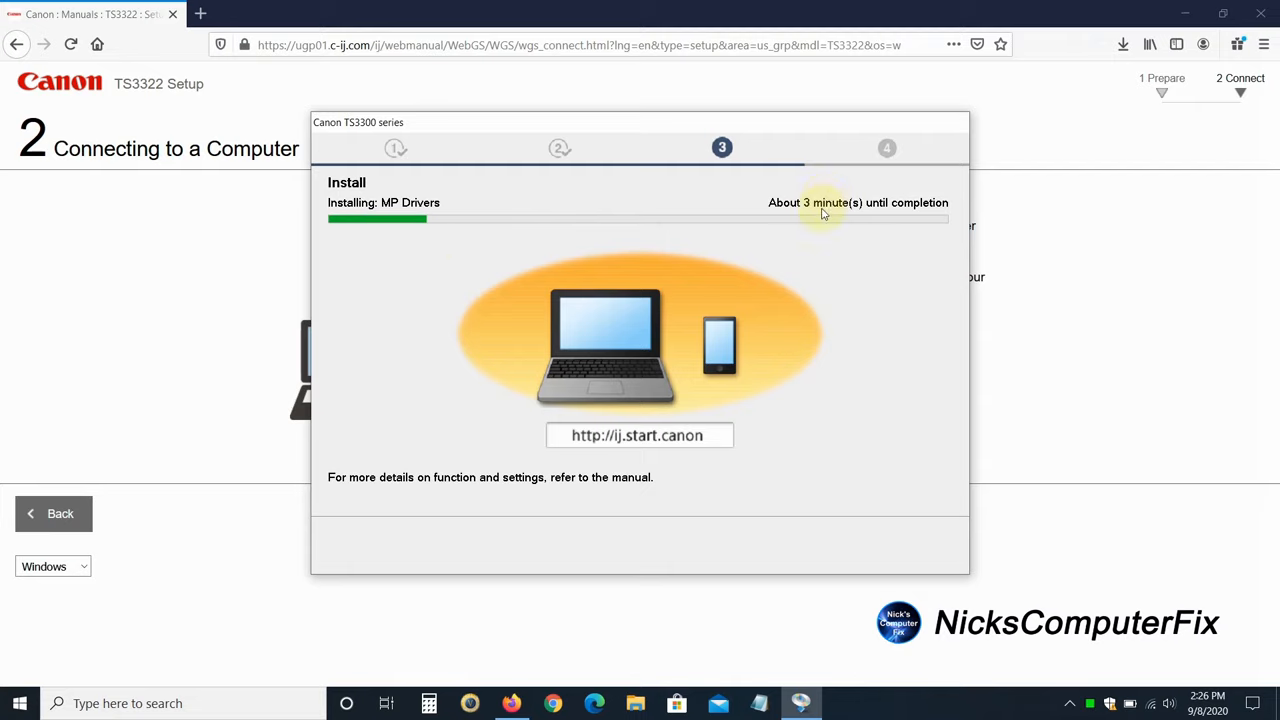
mouse_move(862, 274)
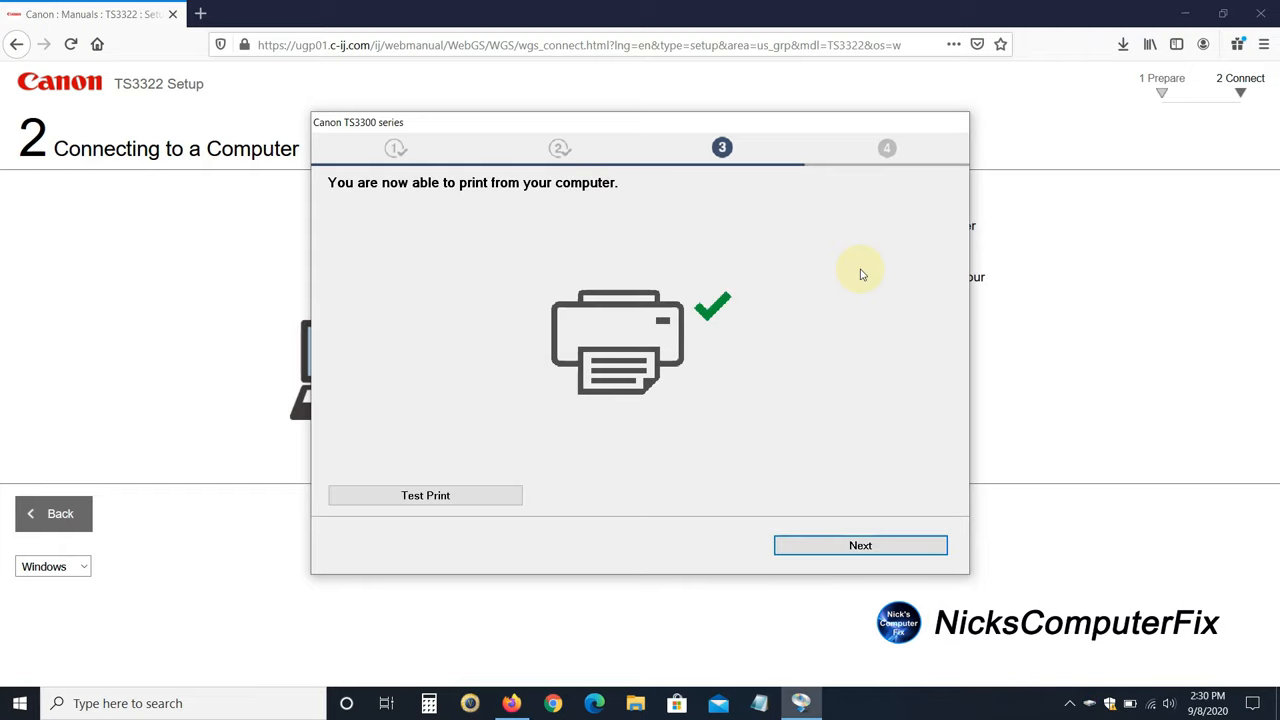
mouse_move(470, 484)
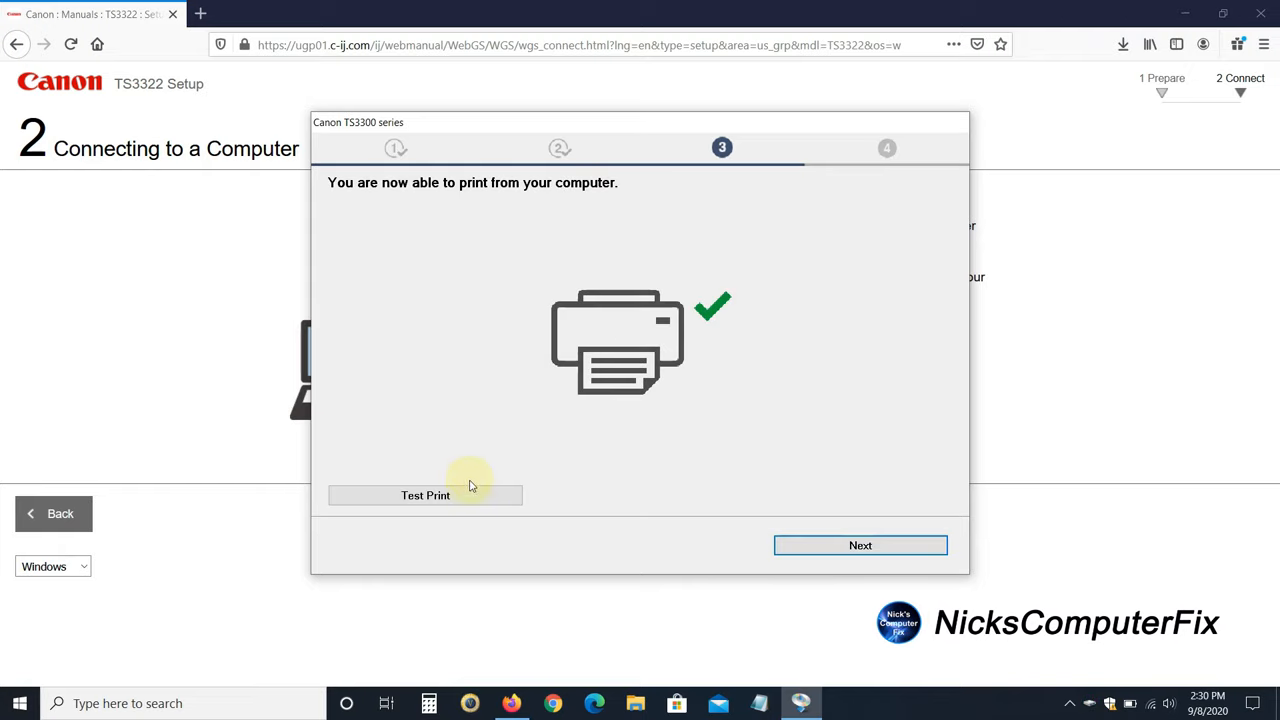
Send a test page to the TS3322 and acknowledge the sent confirmation
left_click(424, 496)
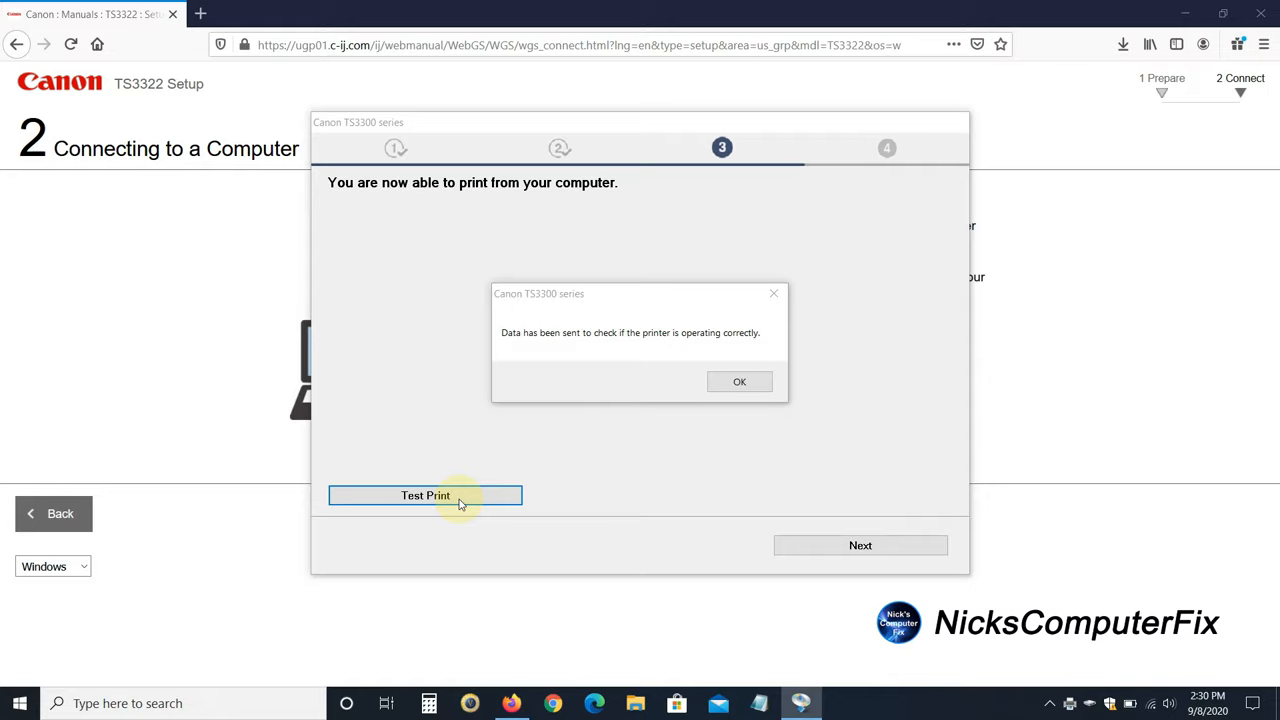
mouse_move(704, 472)
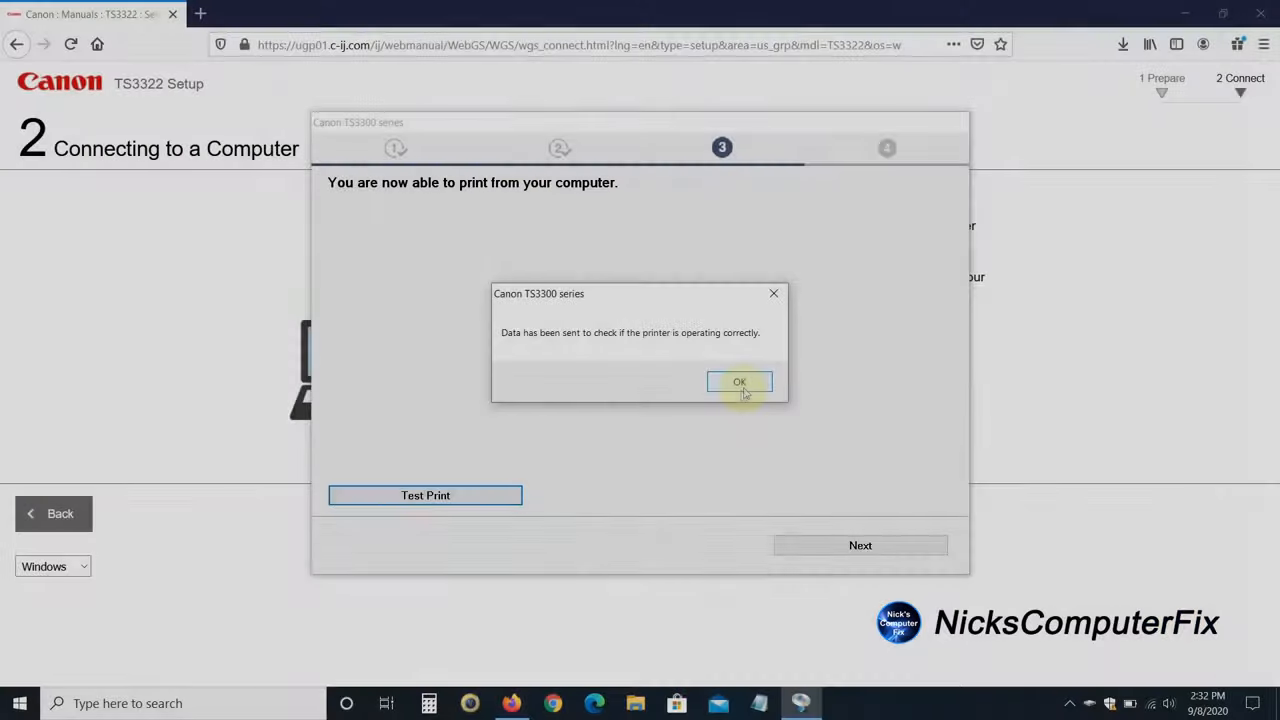
left_click(740, 382)
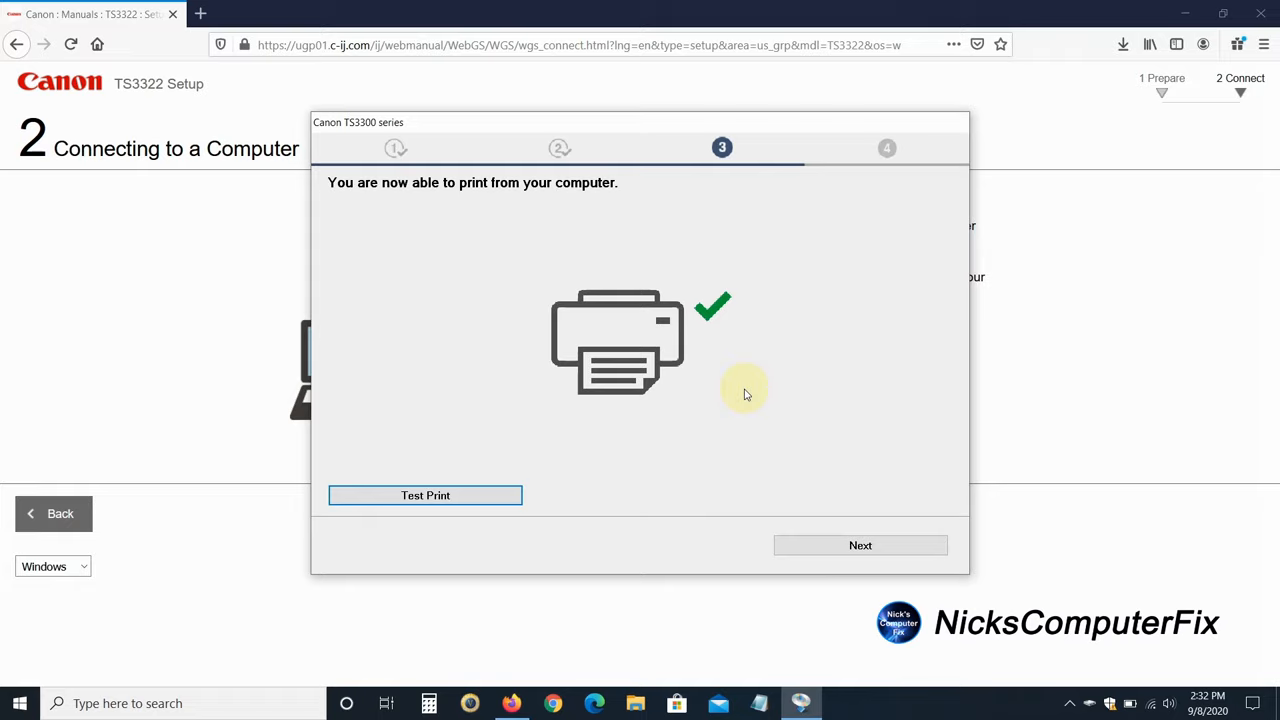
Continue past the ready-to-print screen and finish setup via Continue online
left_click(860, 544)
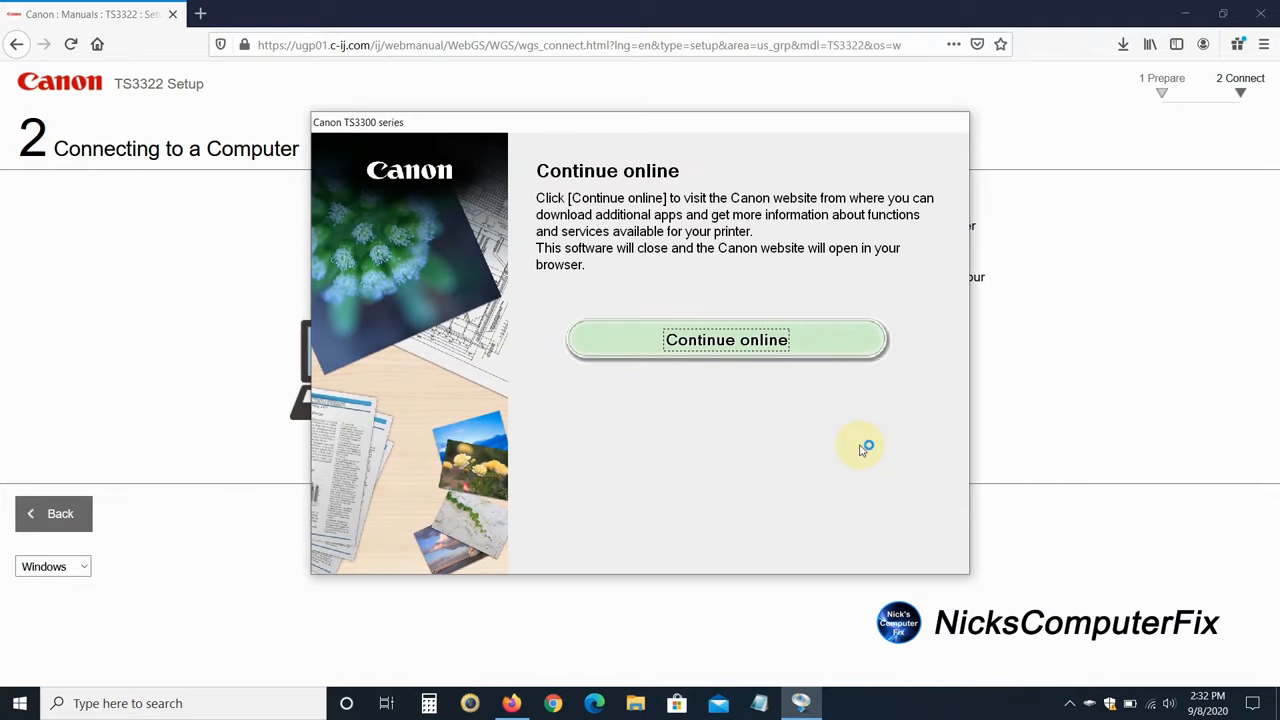
mouse_move(700, 348)
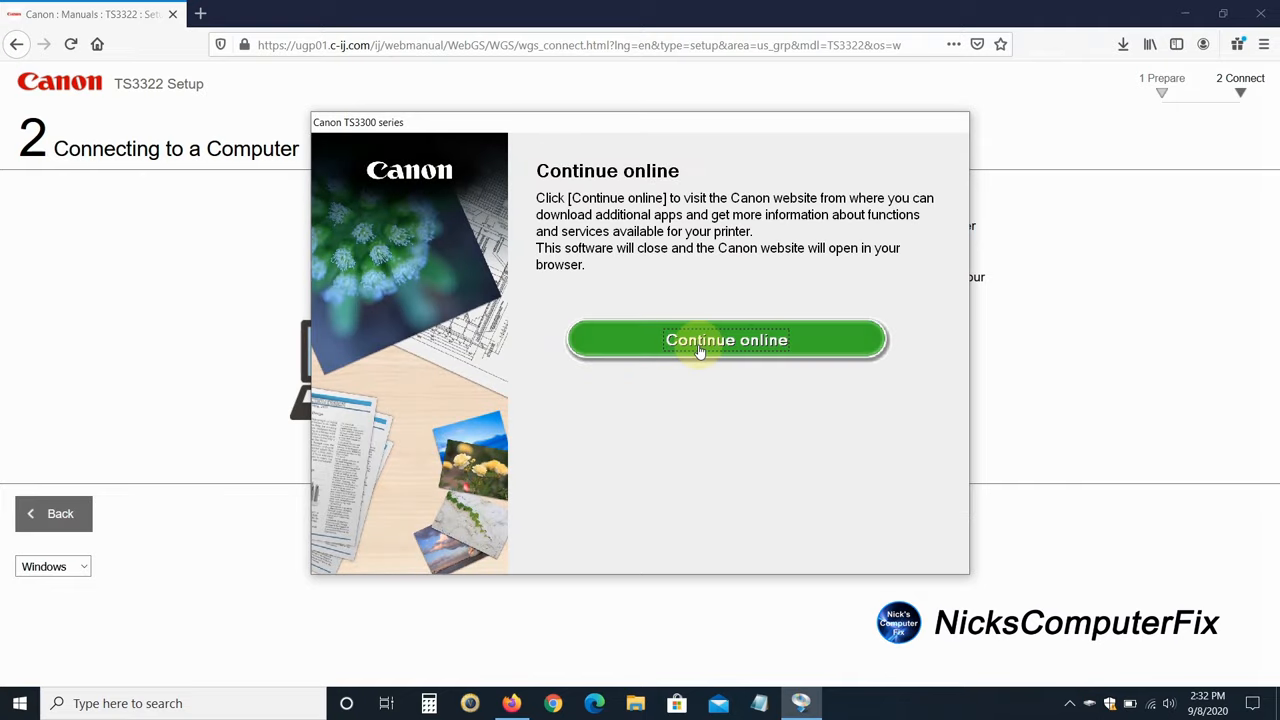
left_click(726, 340)
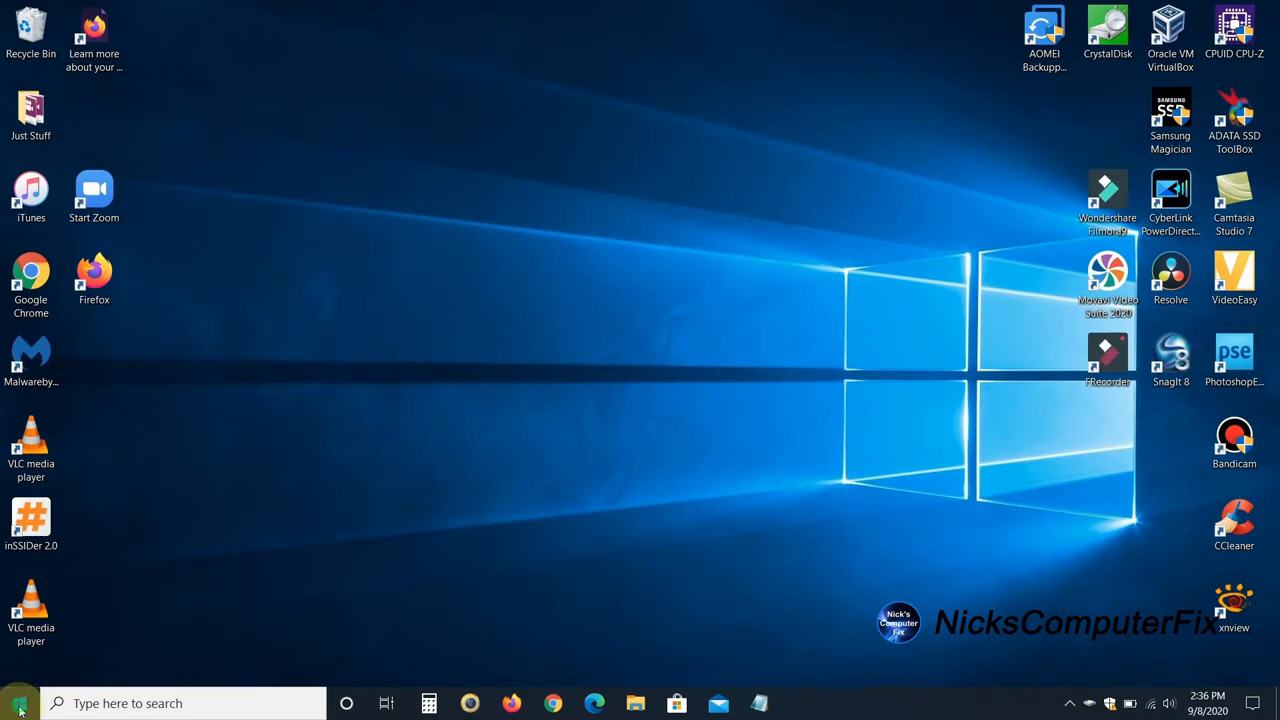
Launch IJ Scan Utility from the Canon Utilities group in the Start menu
left_click(12, 704)
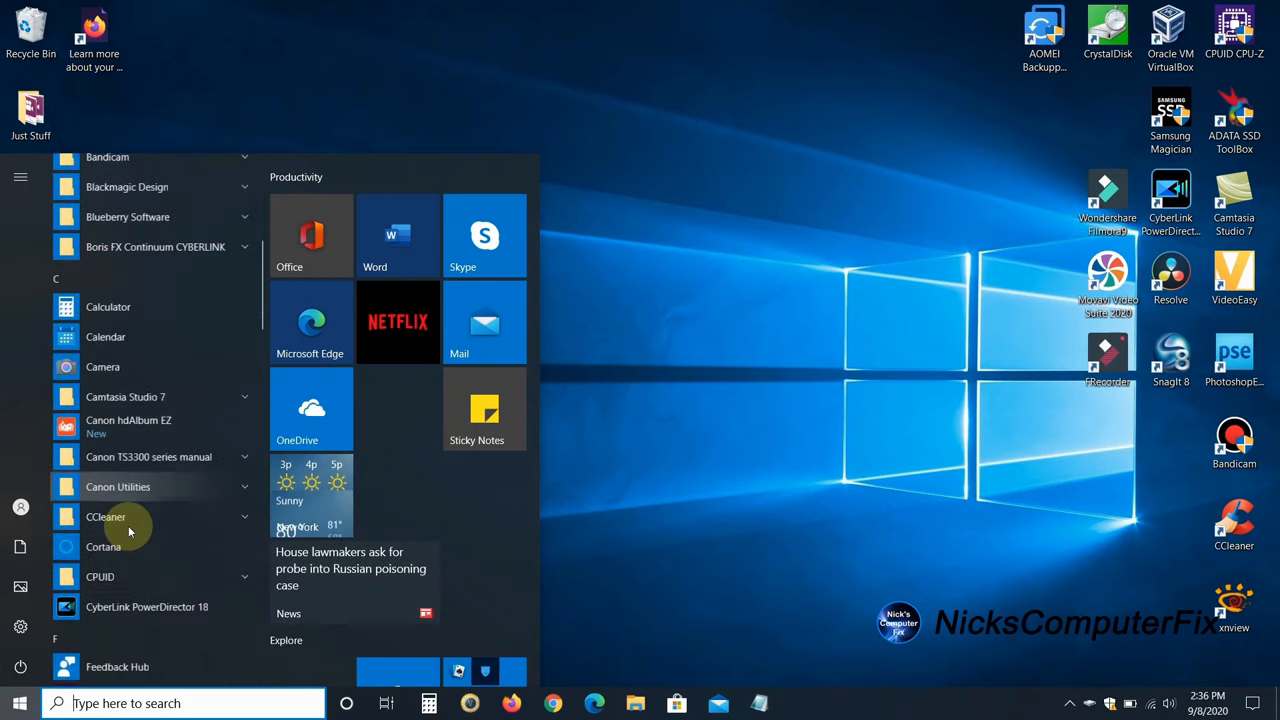
left_click(118, 488)
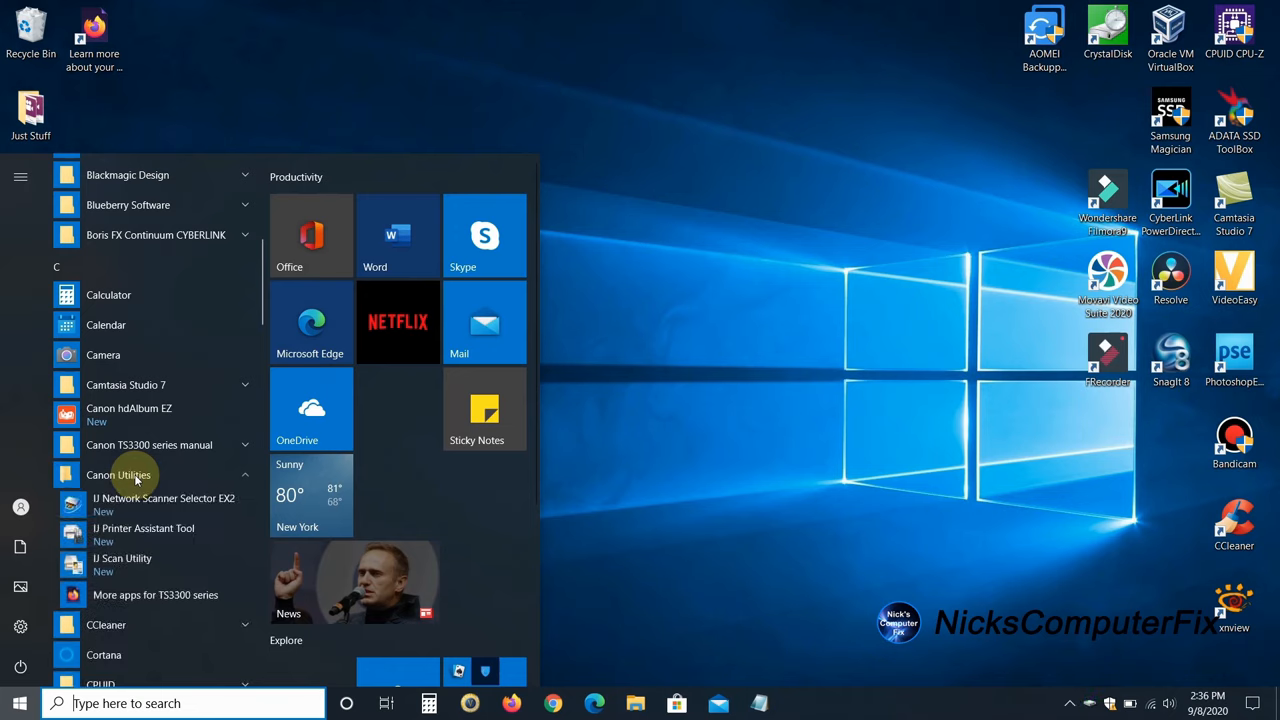
mouse_move(158, 504)
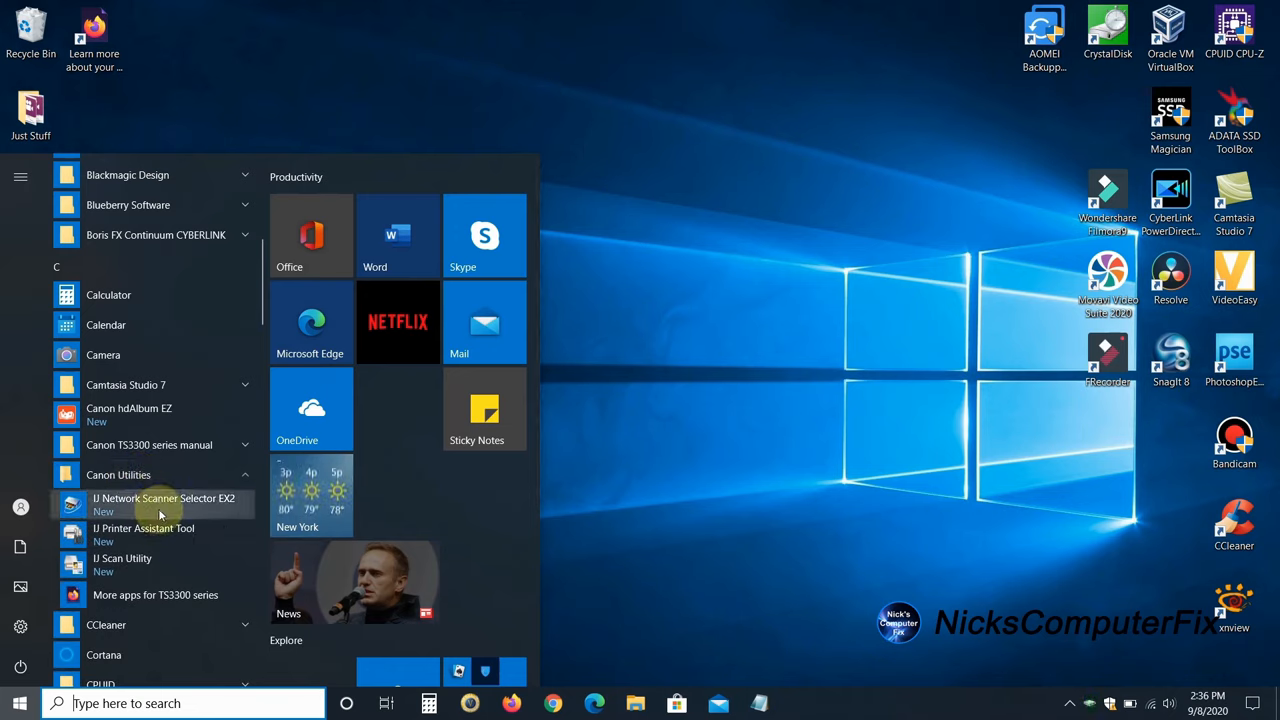
mouse_move(132, 594)
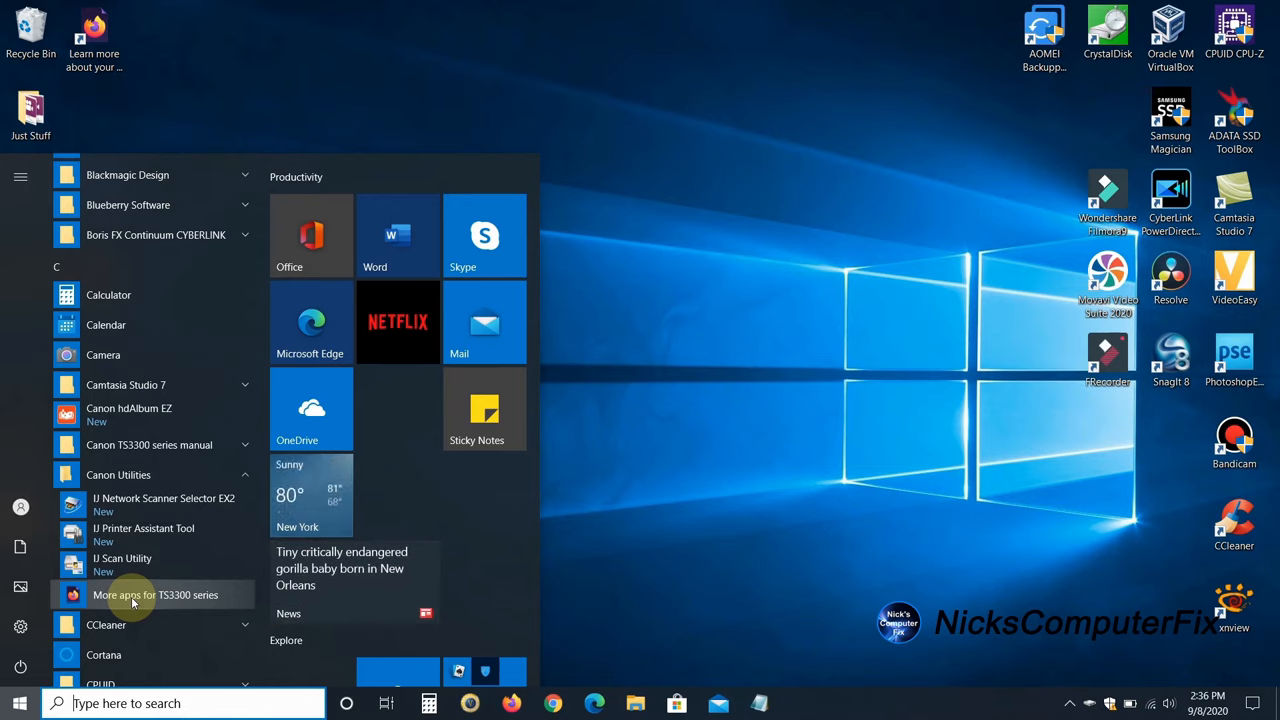
mouse_move(136, 570)
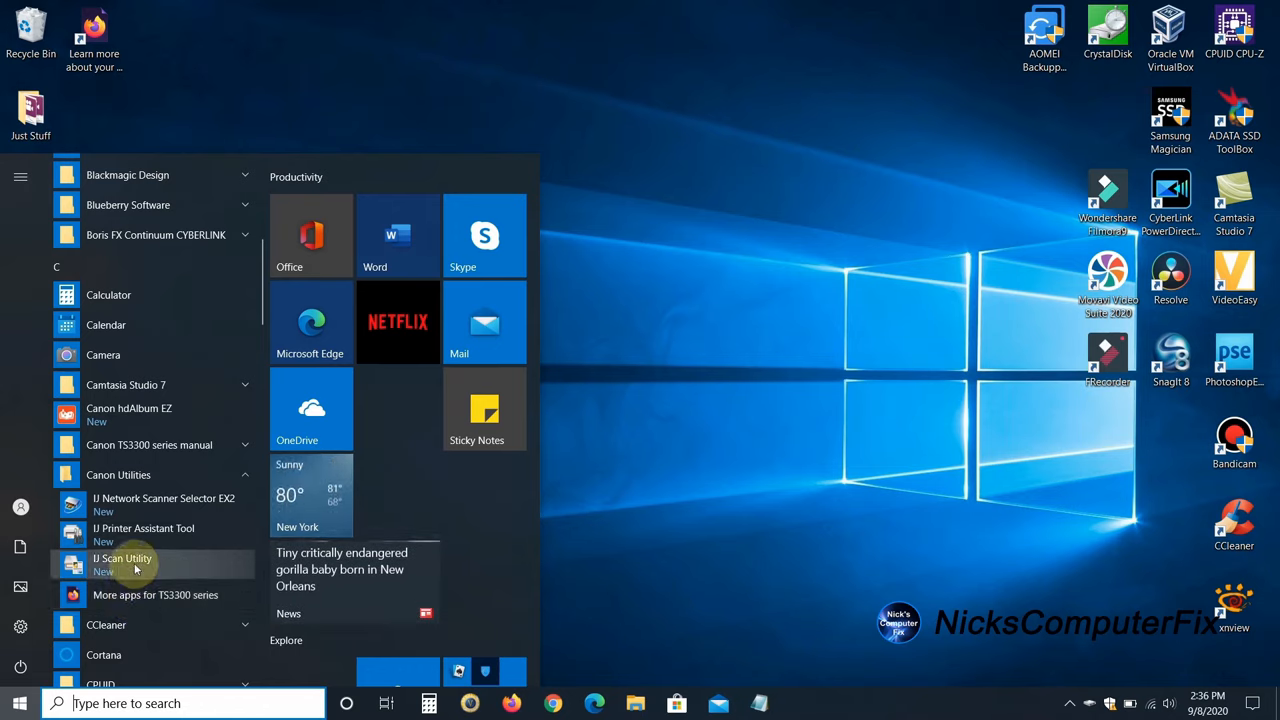
left_click(124, 560)
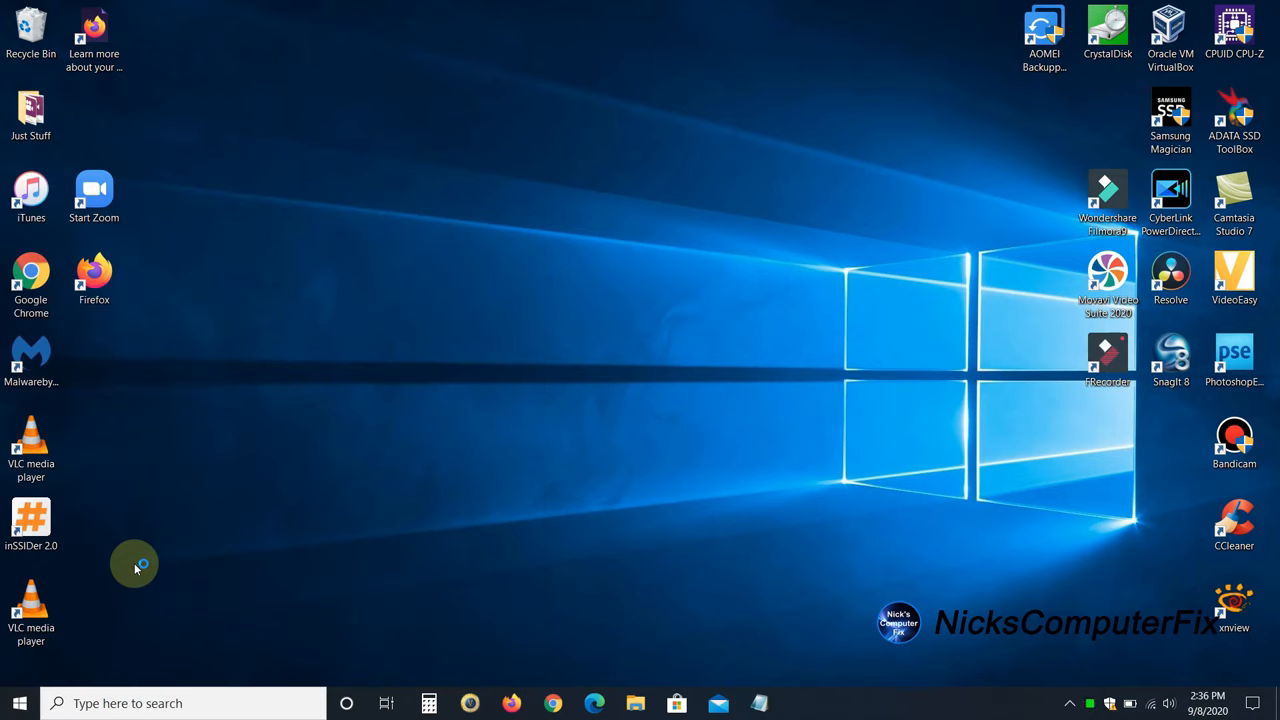
left_click(802, 702)
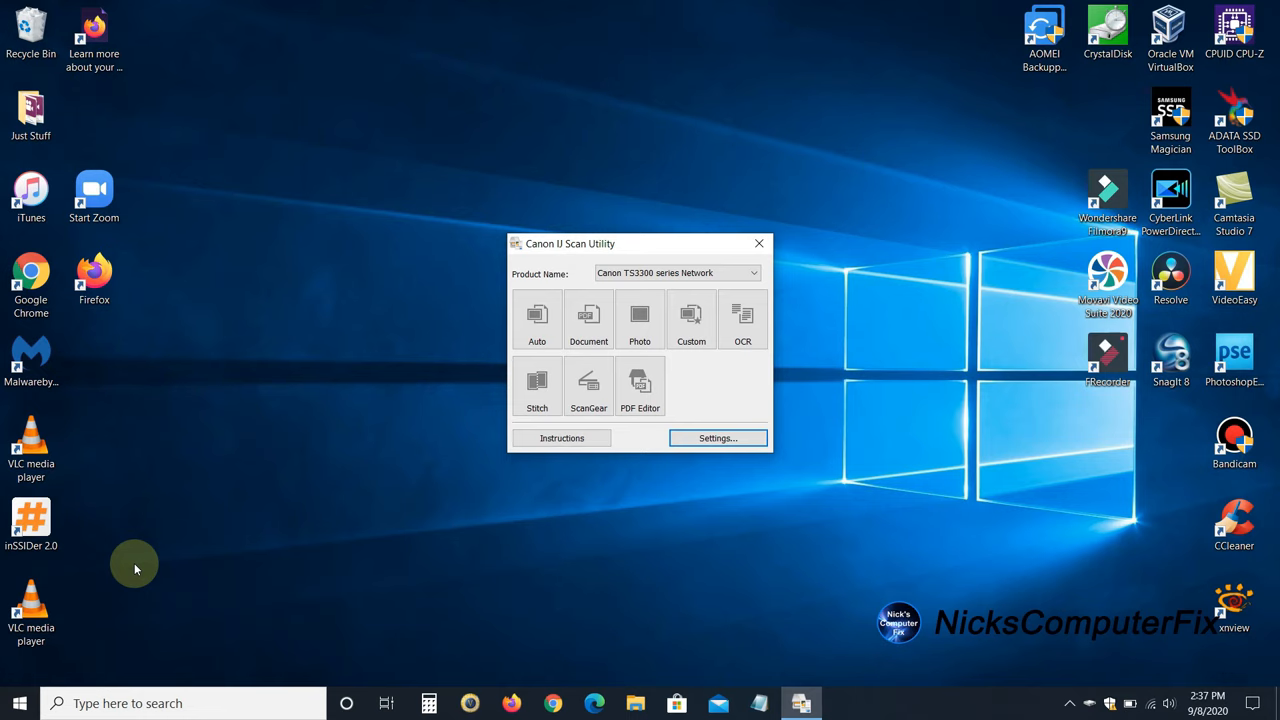
mouse_move(154, 536)
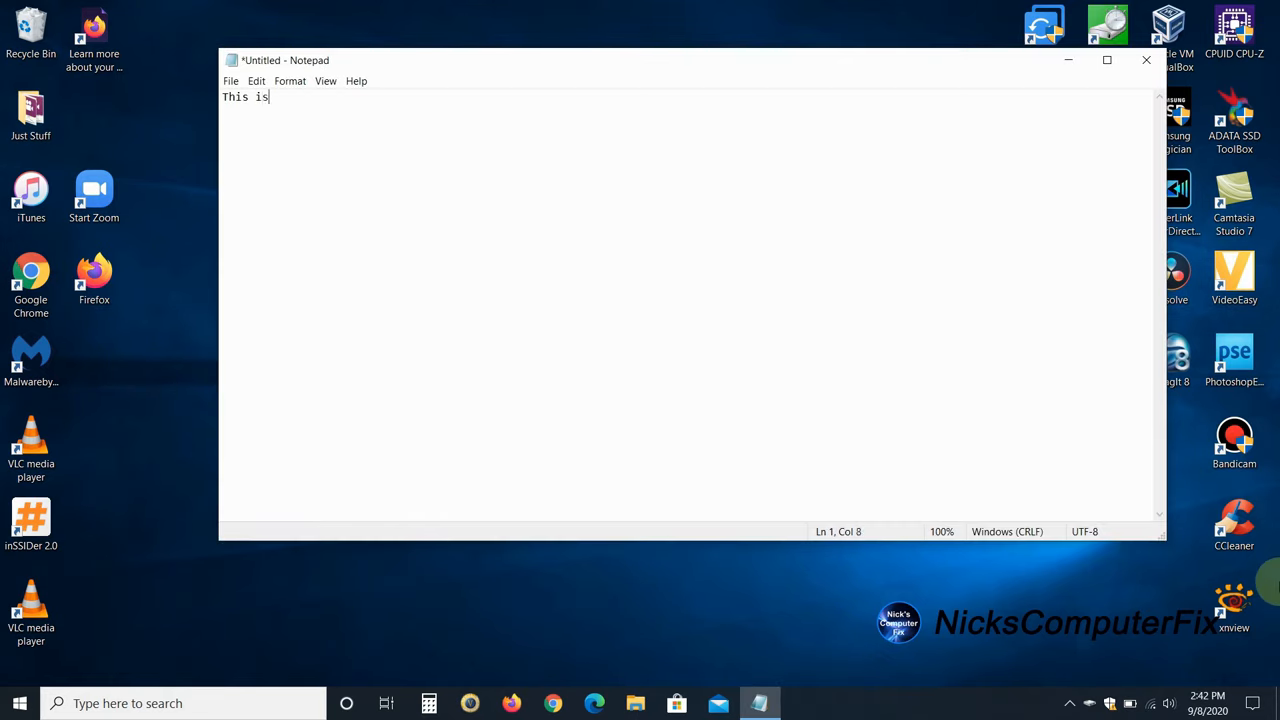
Write 'a test for the Cano…' in Notepad and bring up the Print dialog via File > Print
type("a test for the Canon TS3322 printer")
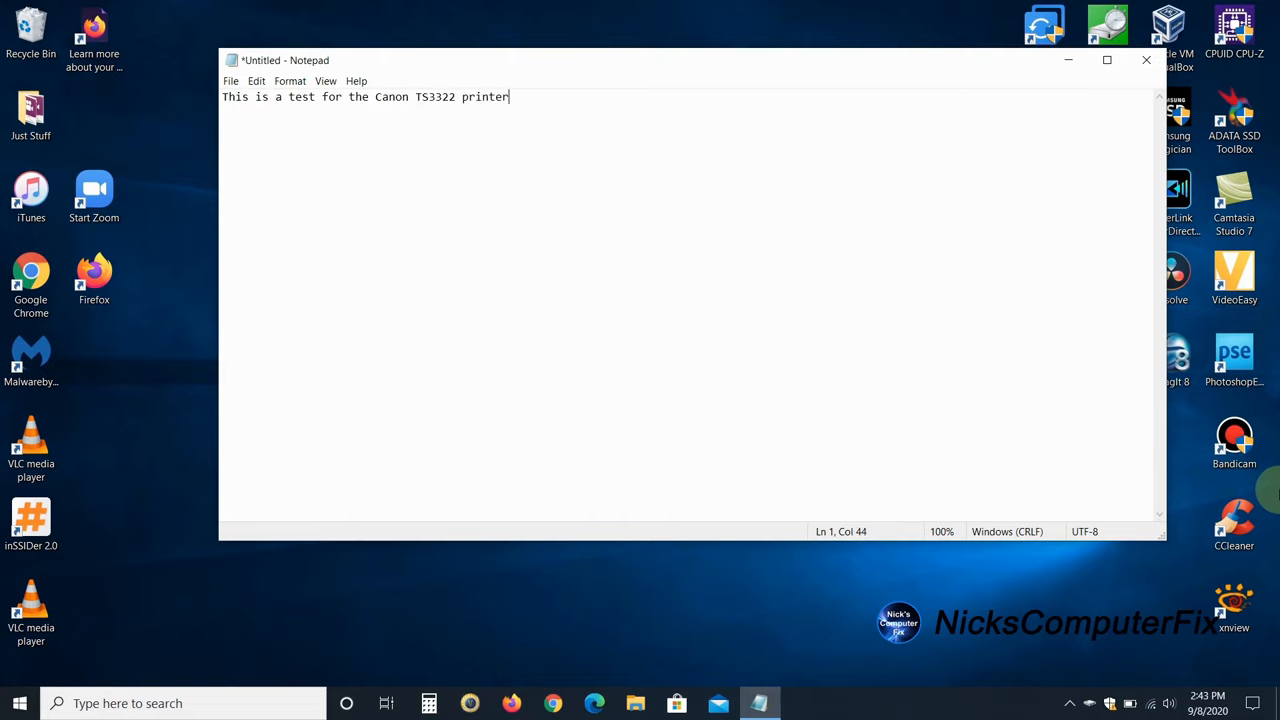
left_click(232, 80)
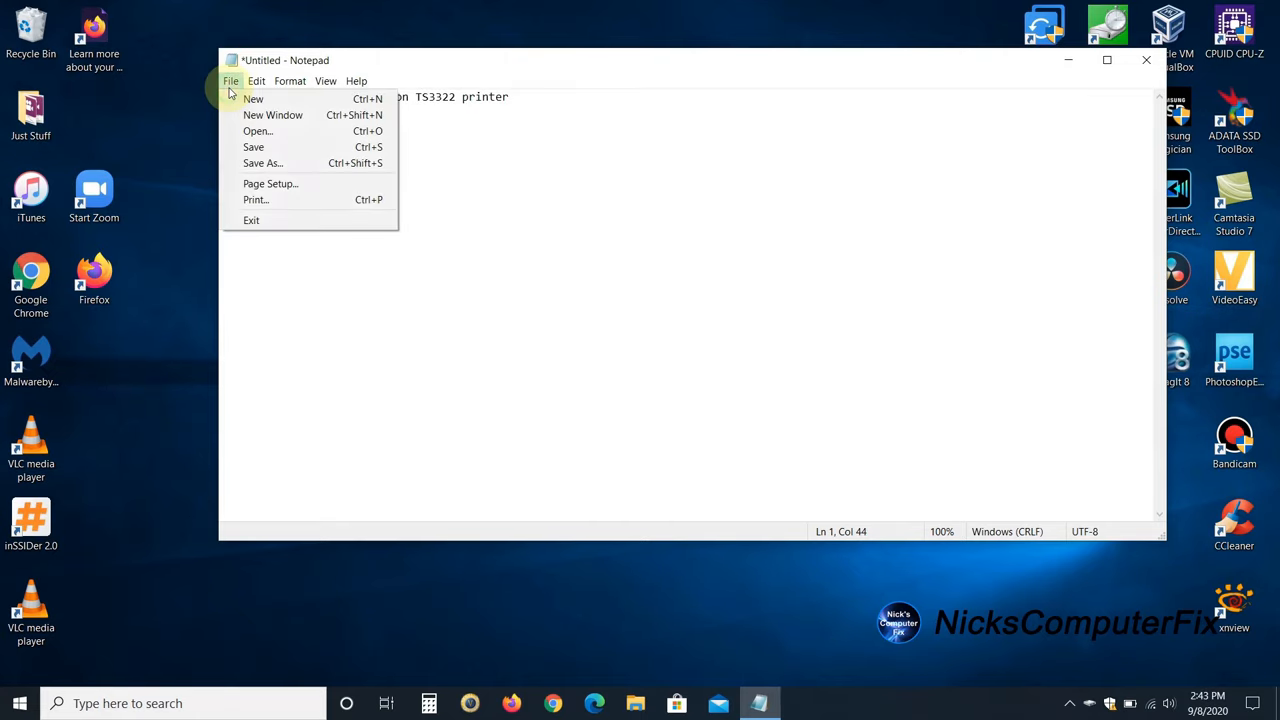
left_click(256, 200)
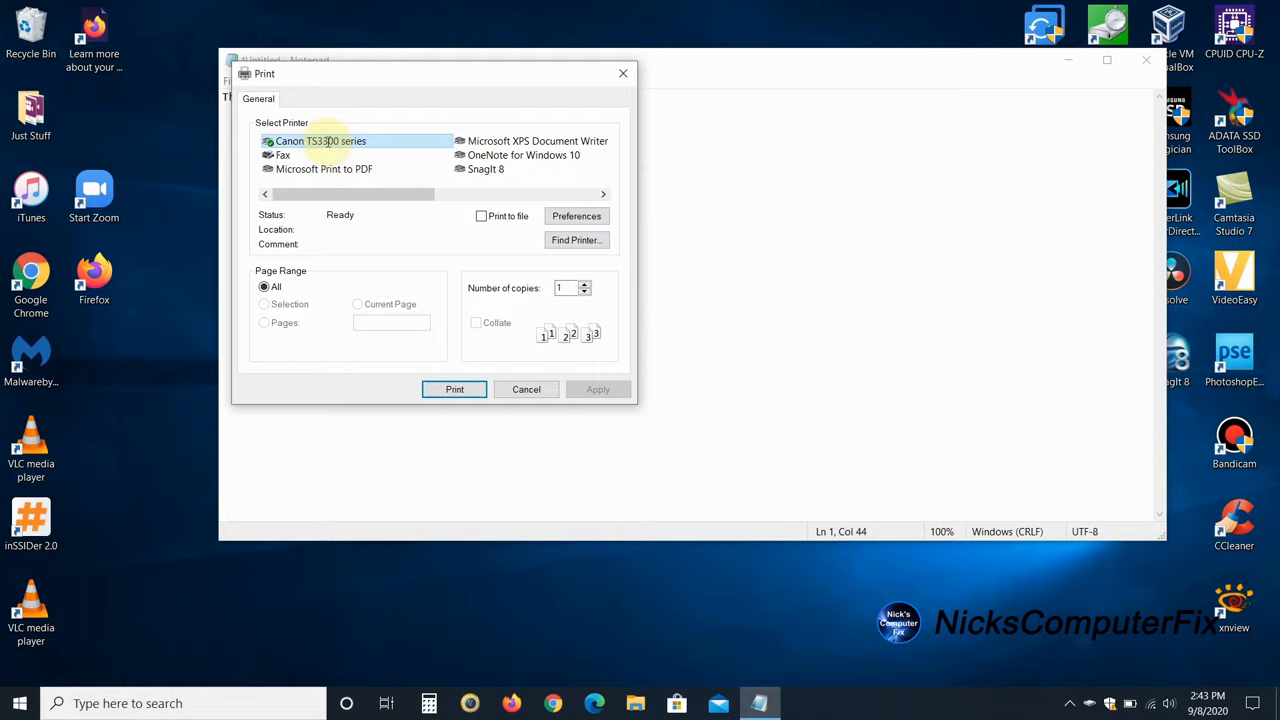